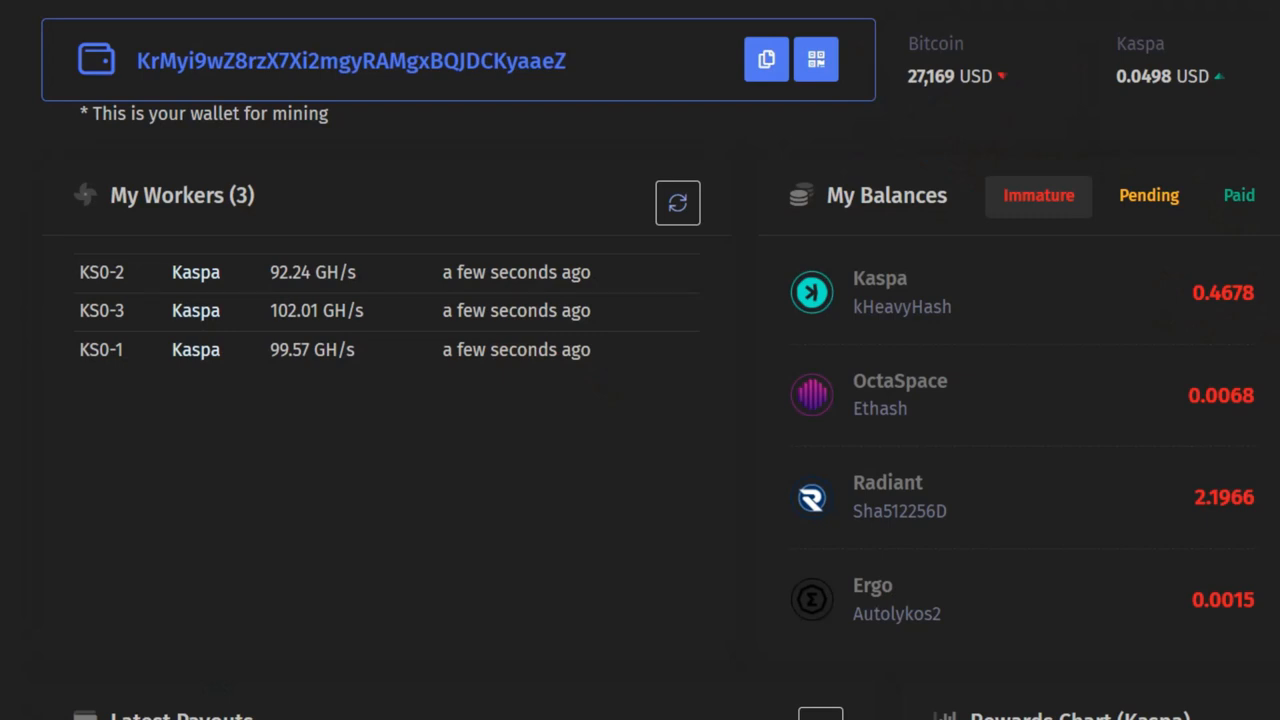
mouse_move(122, 296)
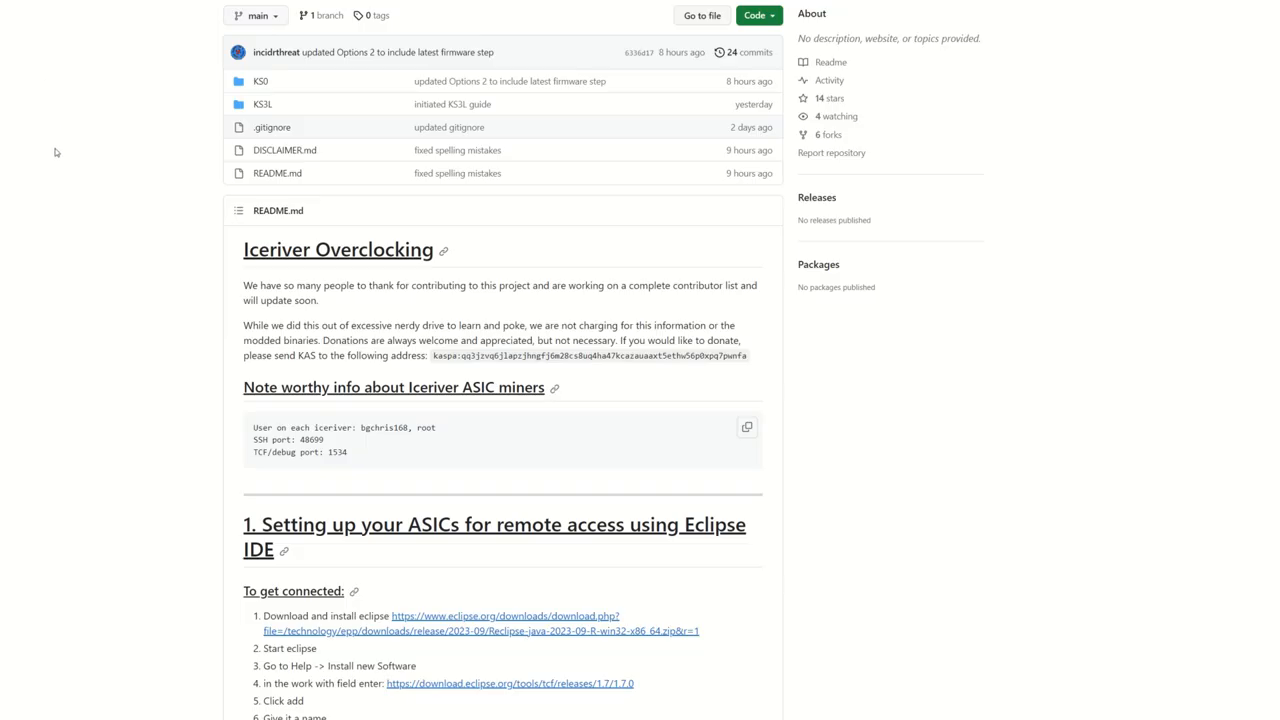
mouse_move(64, 184)
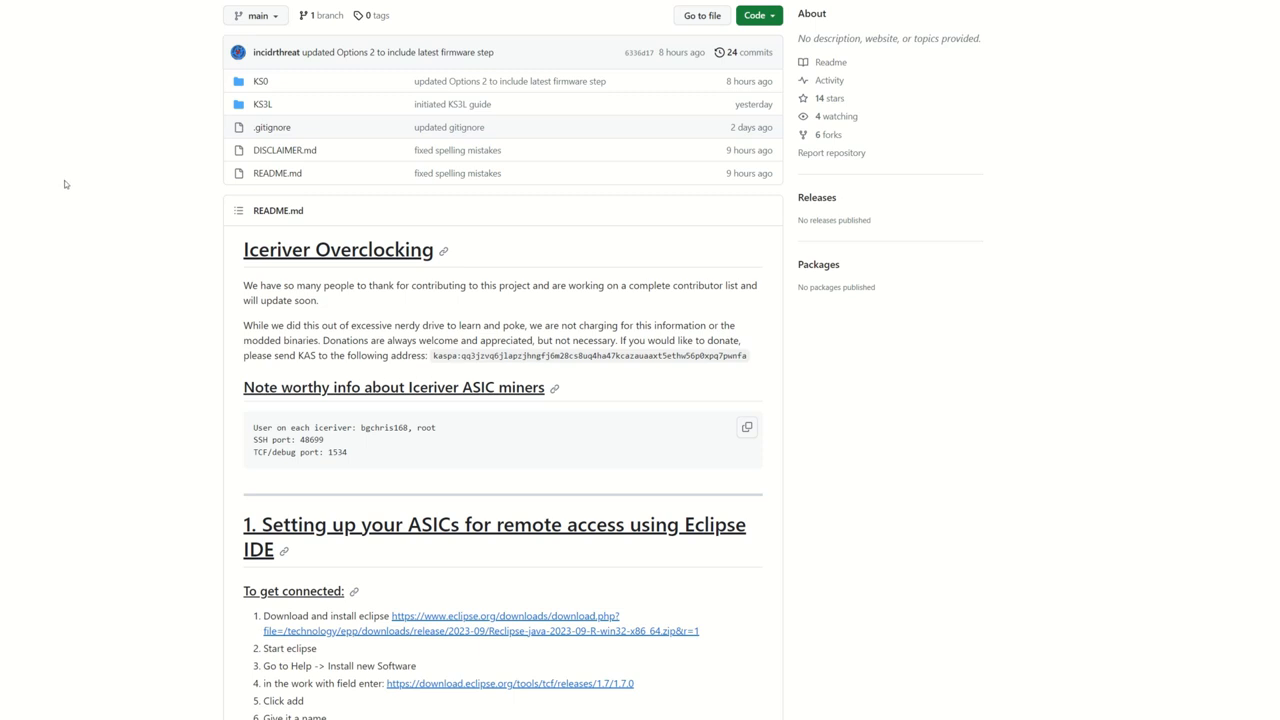
scroll("down", 3)
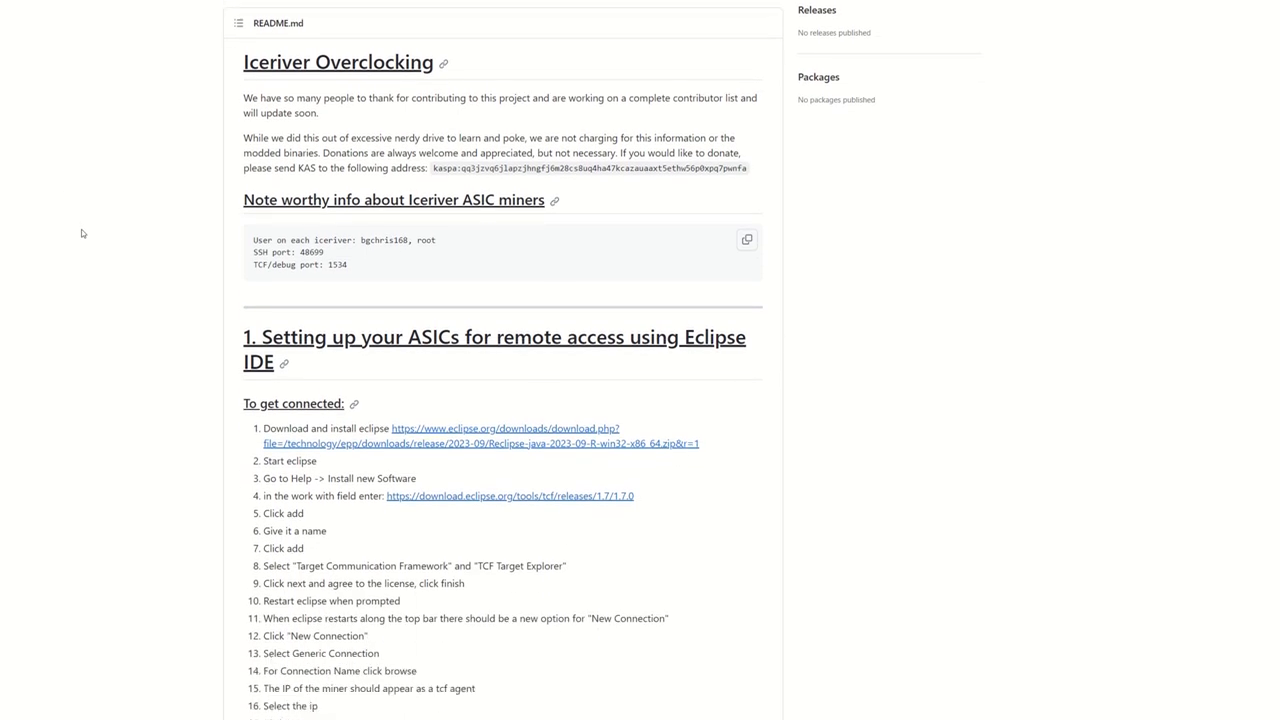
scroll("down", 3)
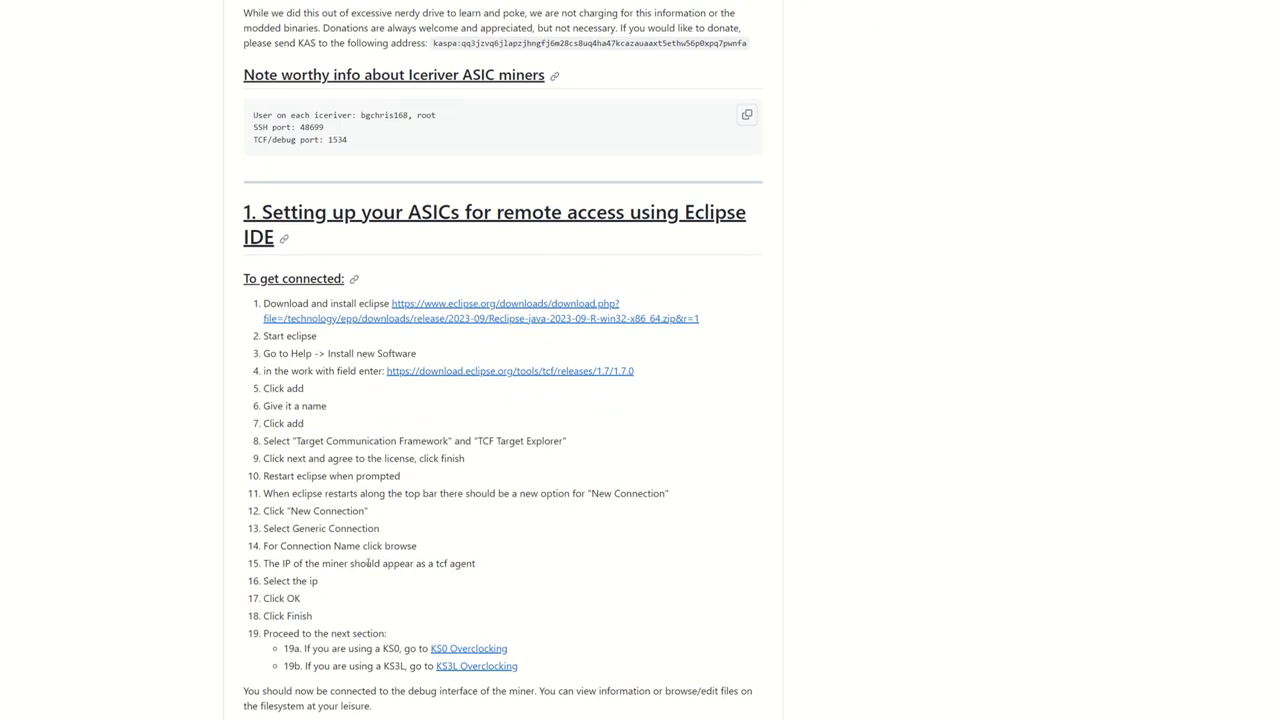
scroll("down", 3)
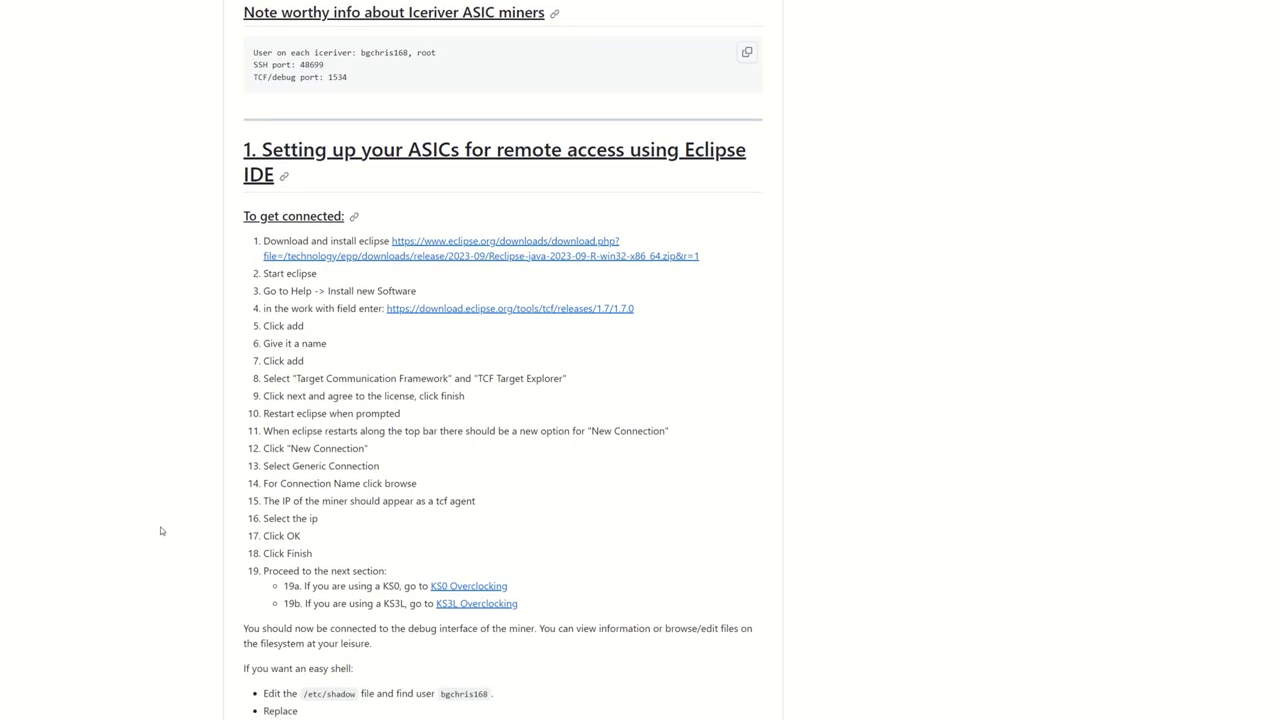
mouse_move(176, 518)
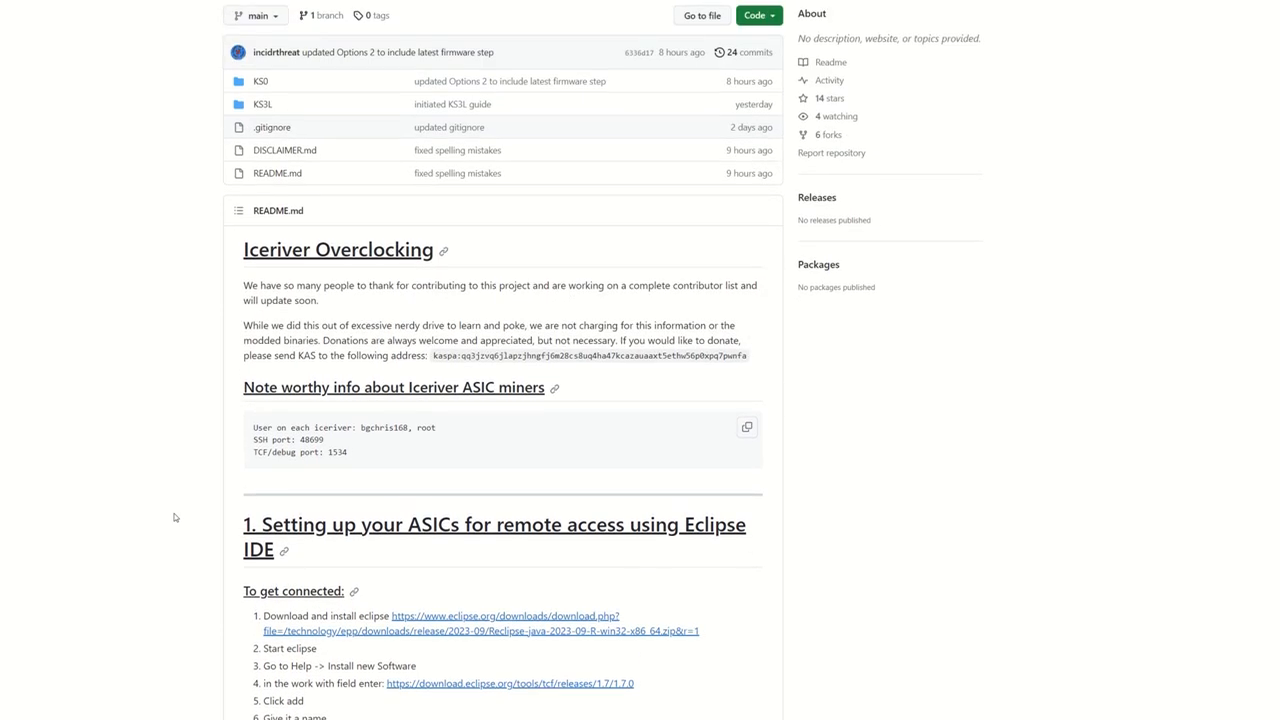
mouse_move(164, 488)
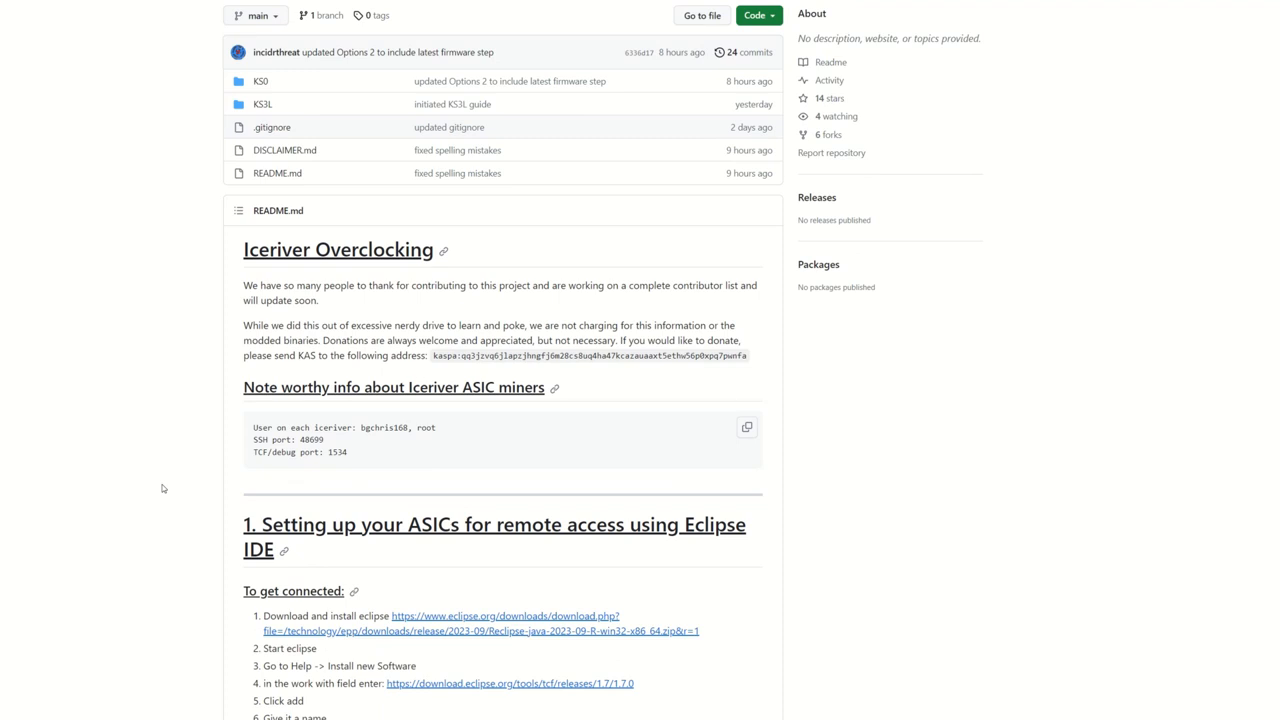
mouse_move(226, 128)
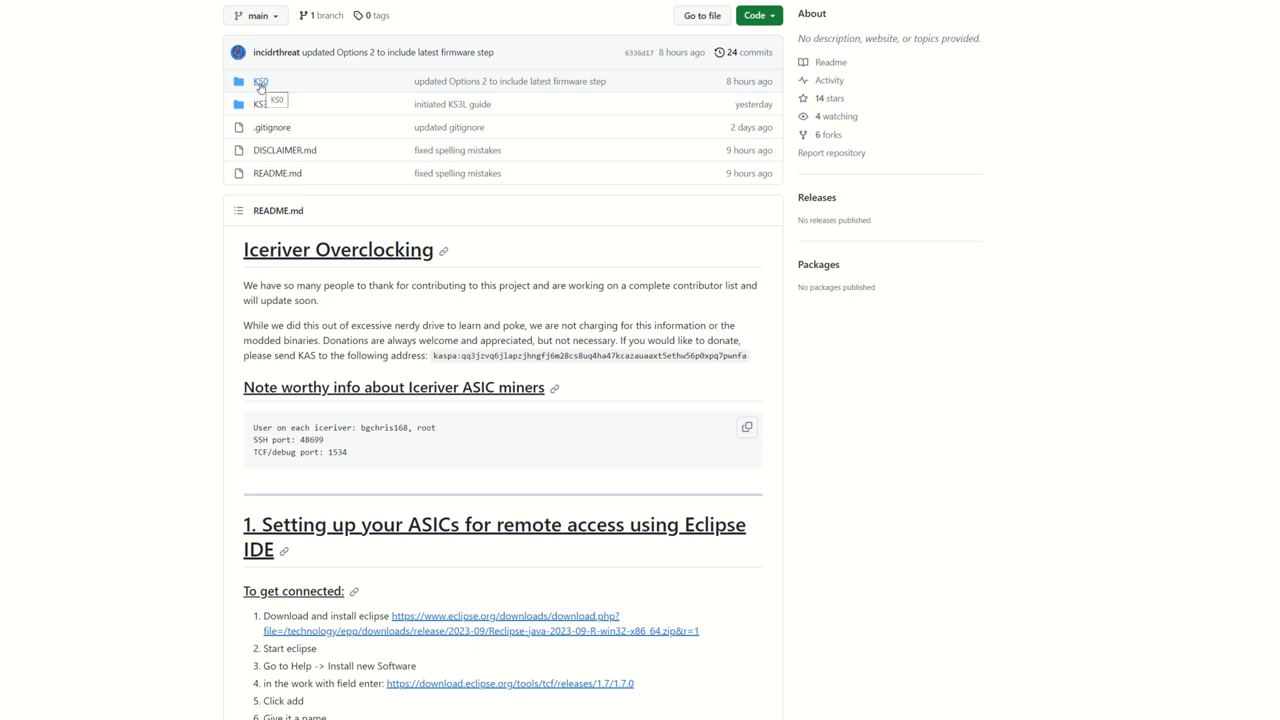
Step: Go to the Iceriver KS0 Overclocking guide in the KS0 folder on GitHub
left_click(260, 80)
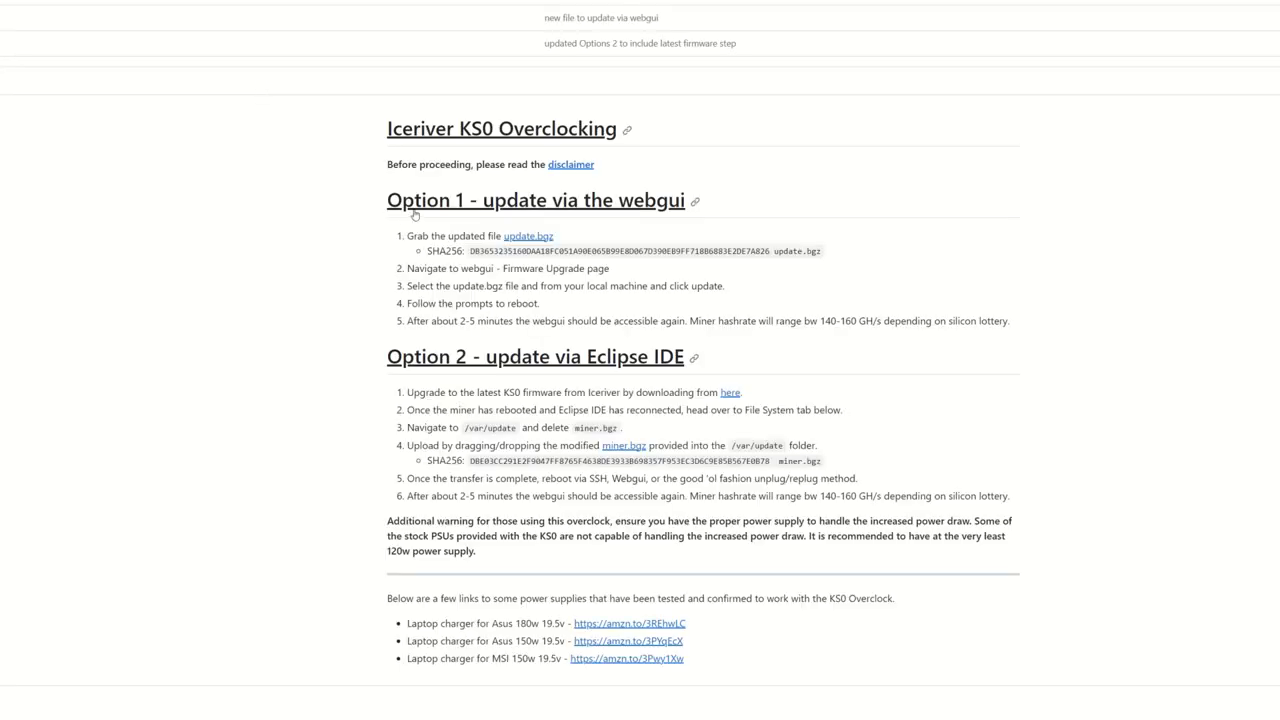
mouse_move(460, 386)
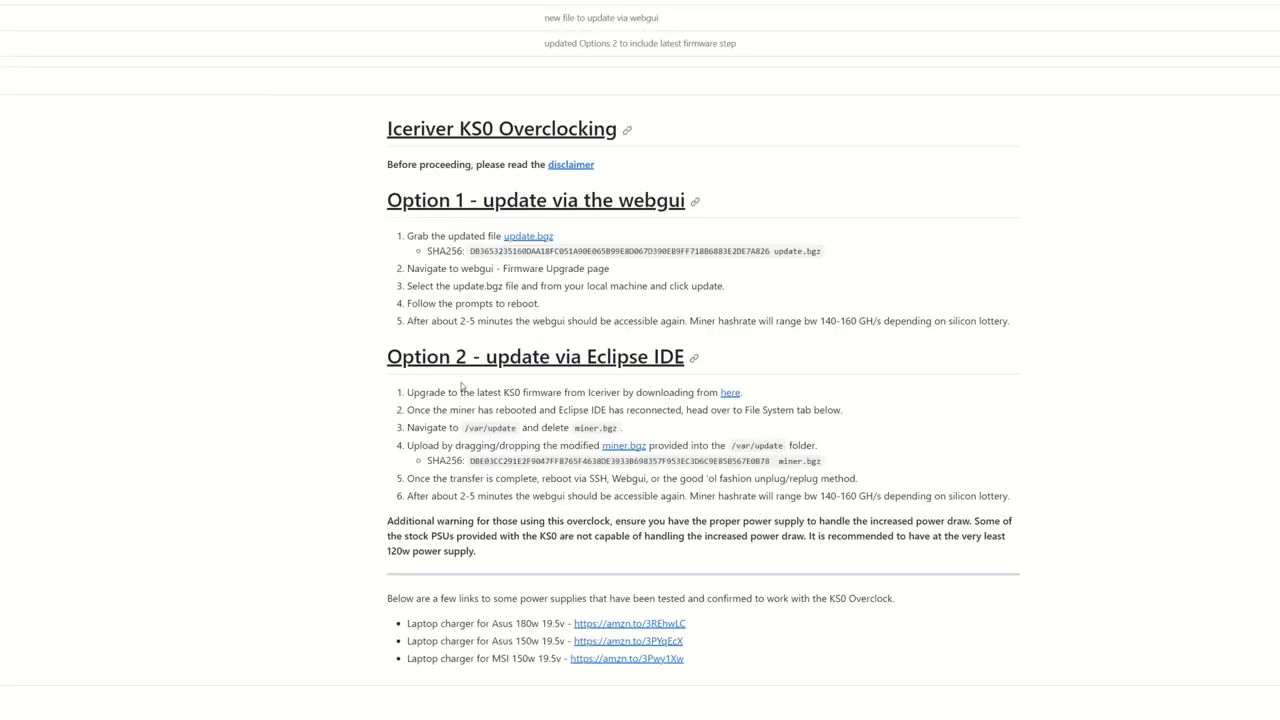
mouse_move(620, 368)
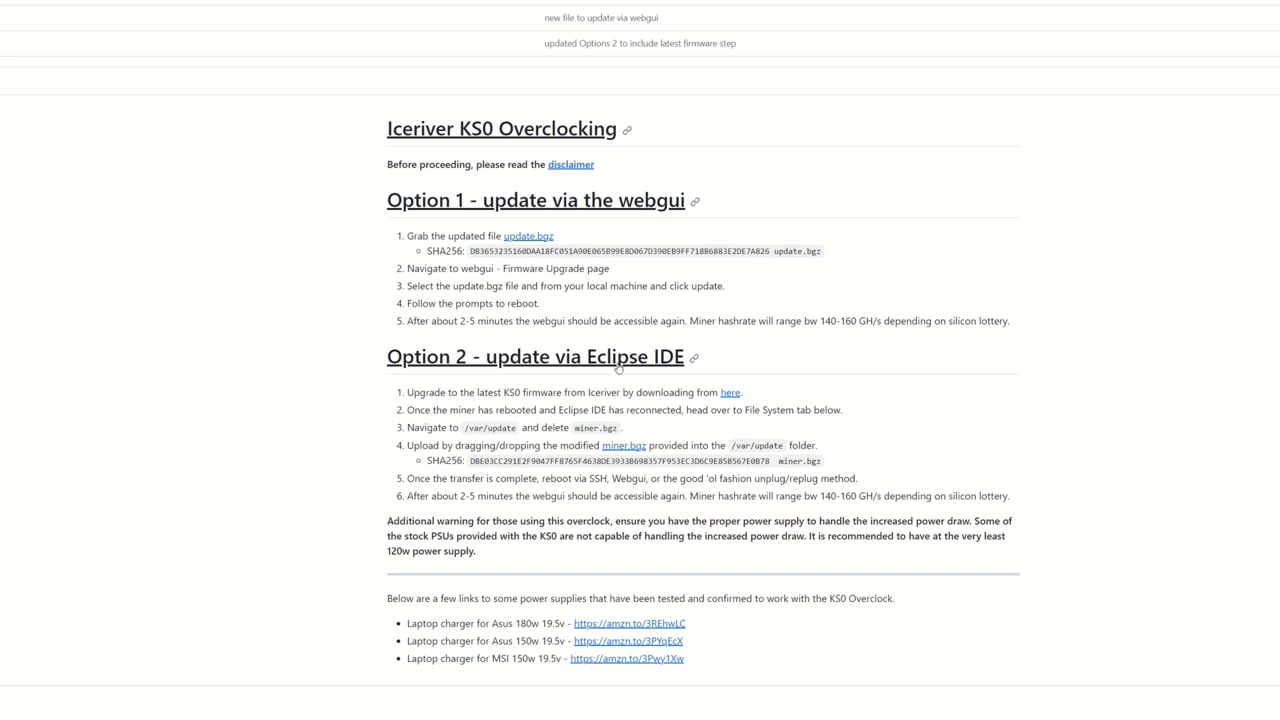
mouse_move(560, 294)
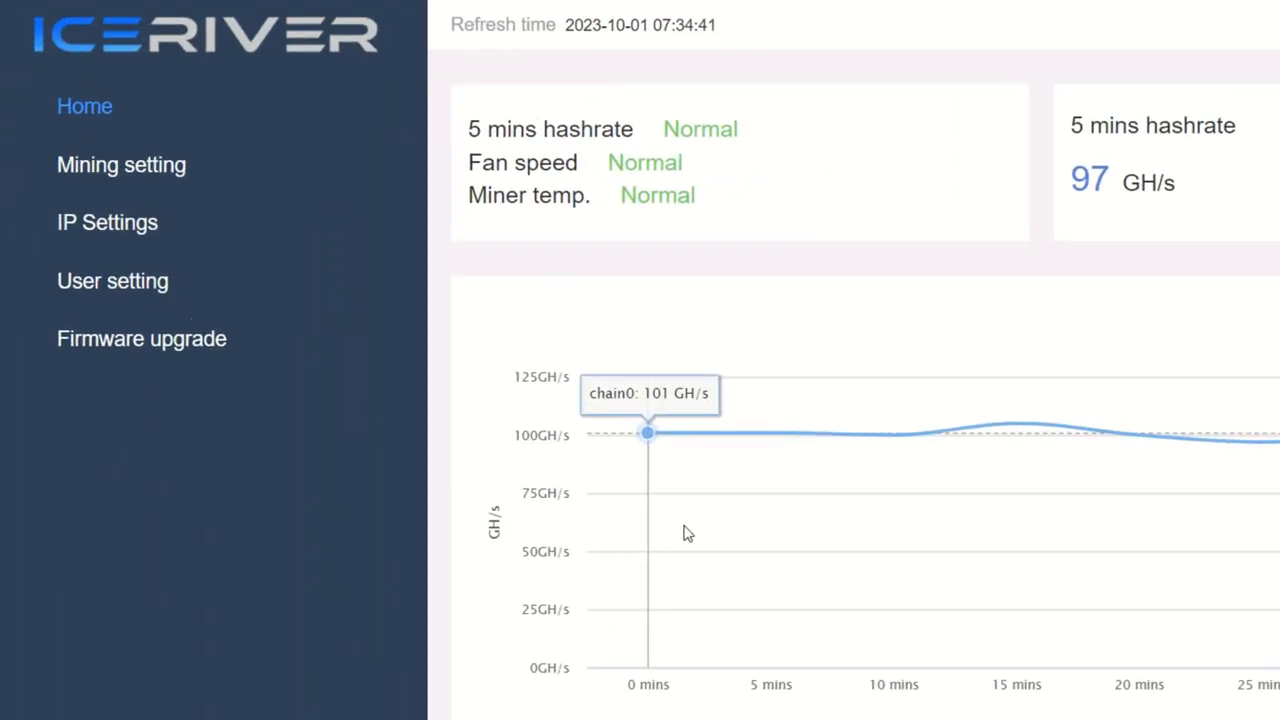
Step: Choose the KS0 overclock firmware file for upload on the Firmware upgrade page
left_click(140, 338)
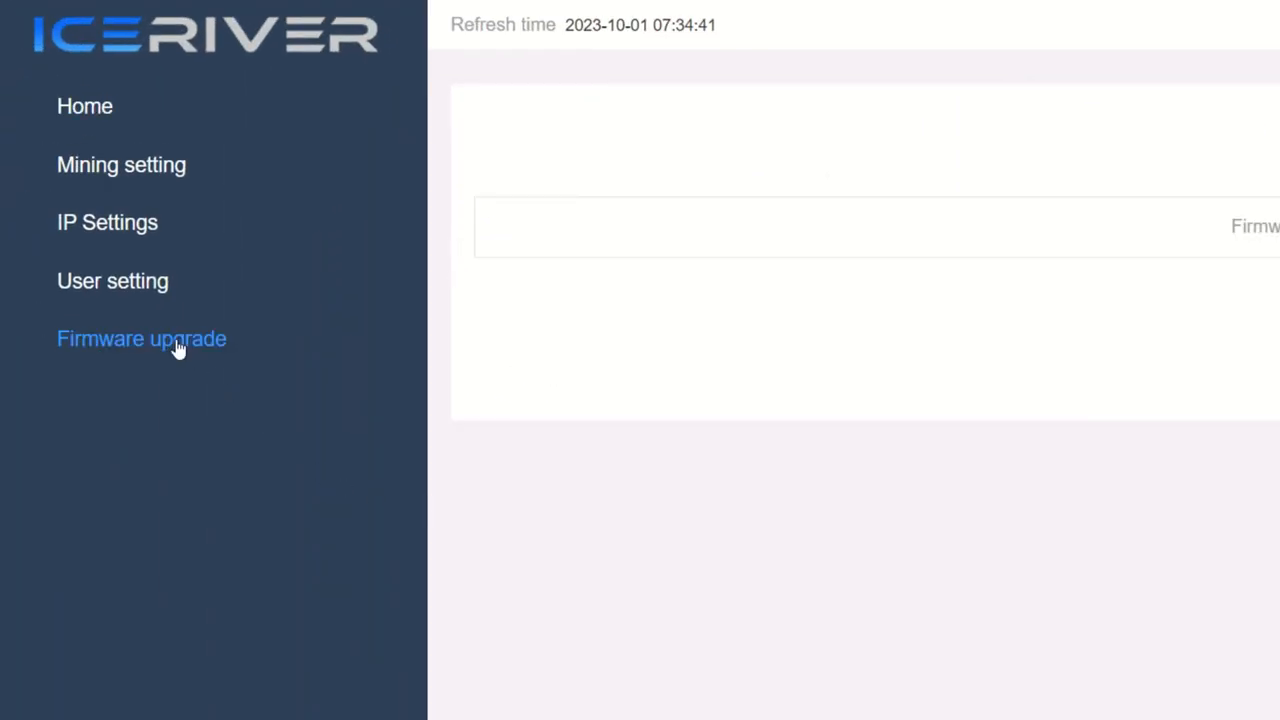
left_click(140, 338)
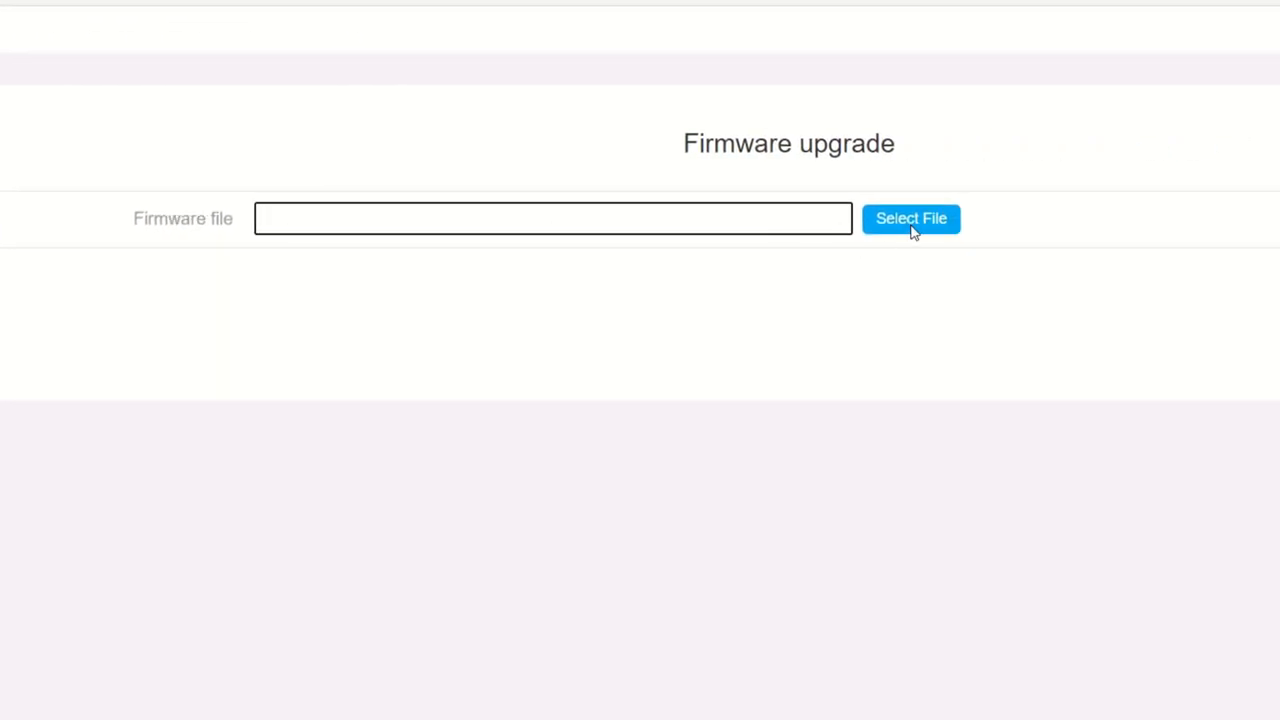
left_click(910, 218)
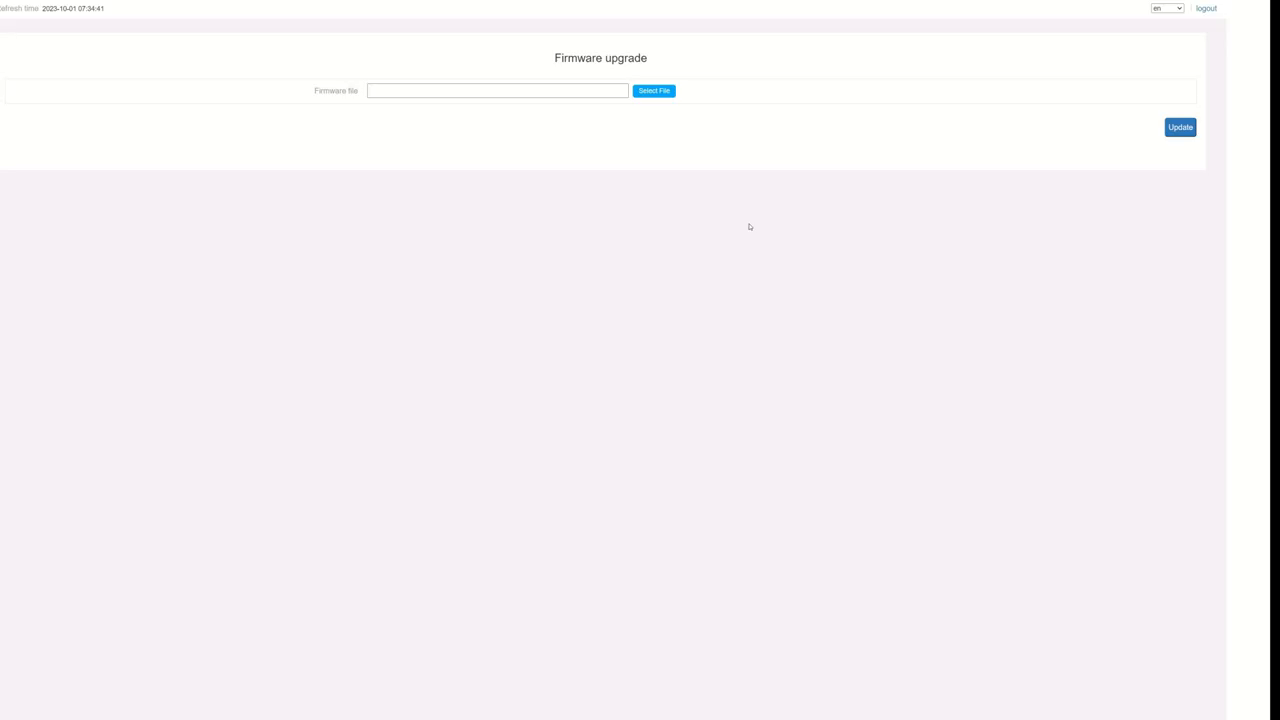
Step: Update the miner with the chosen firmware and confirm the restart of the mining machine
left_click(1180, 128)
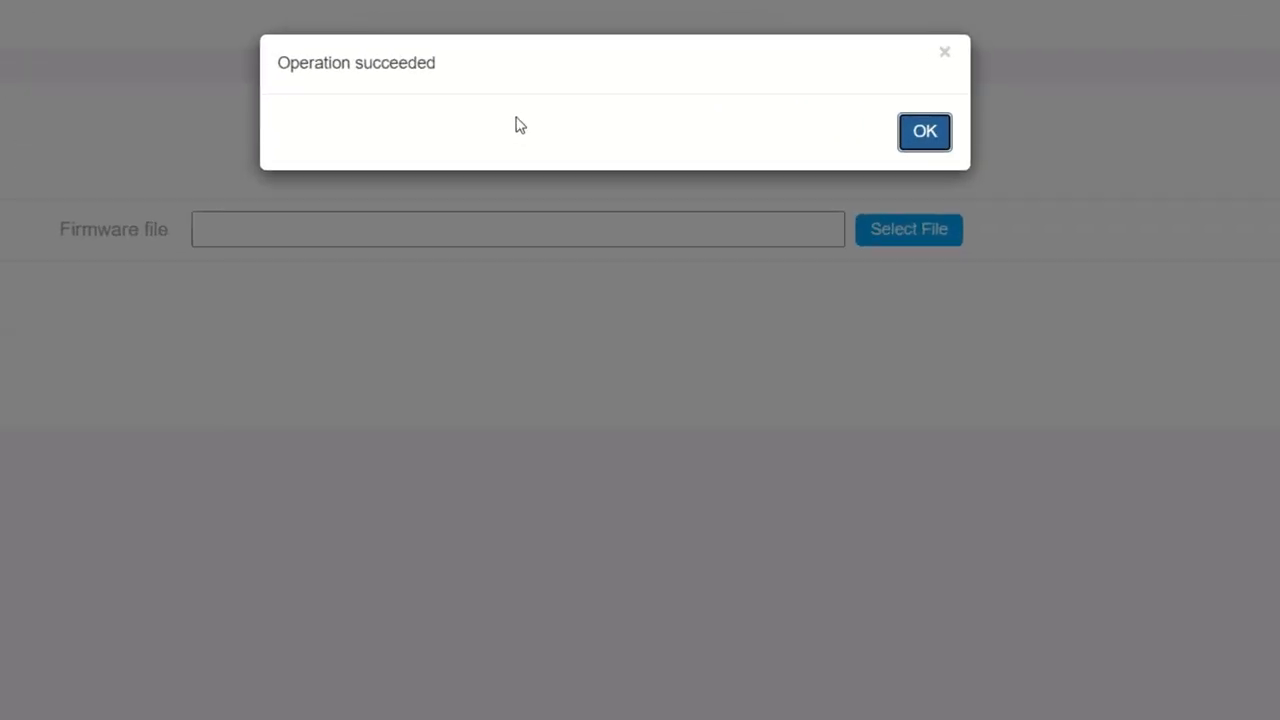
left_click(924, 132)
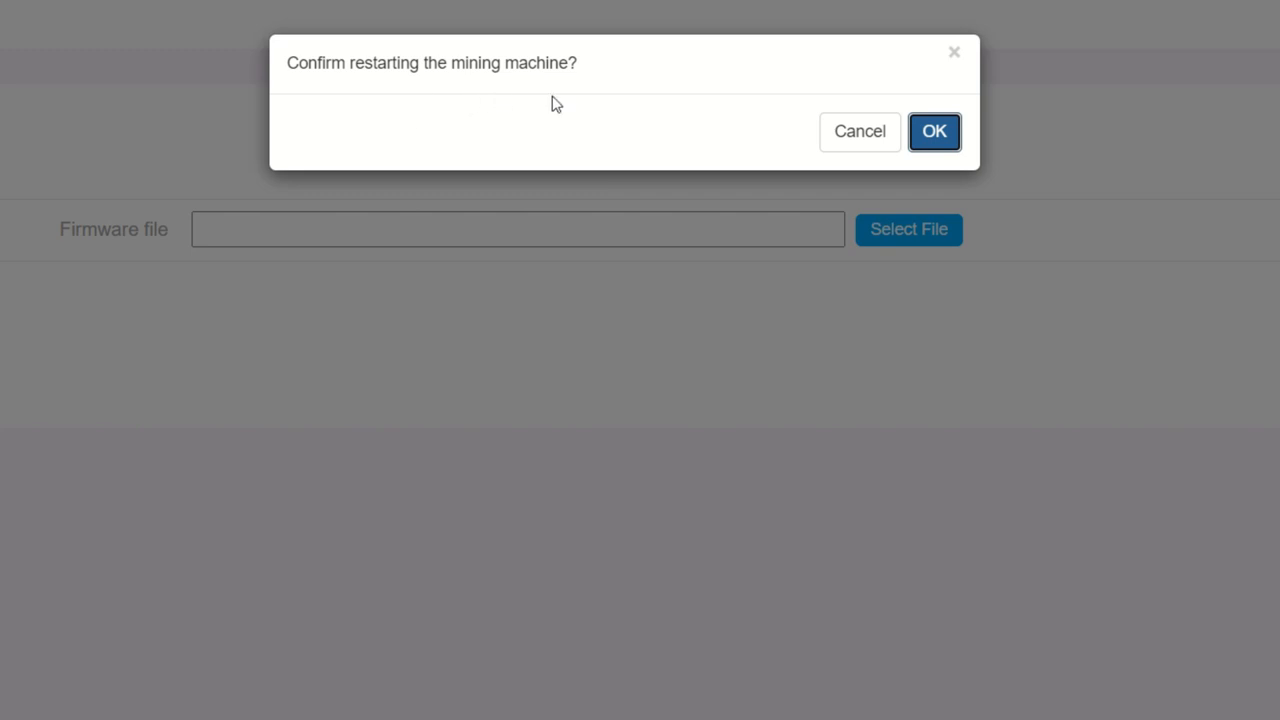
left_click(932, 132)
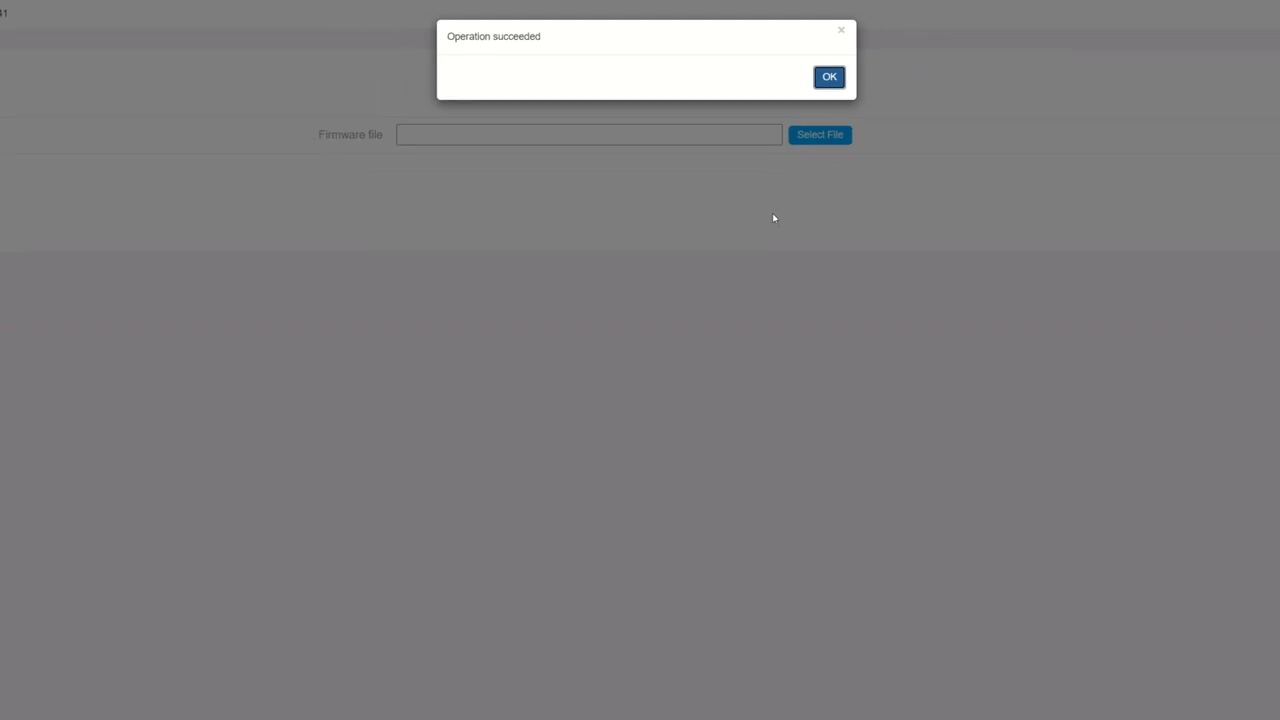
left_click(828, 76)
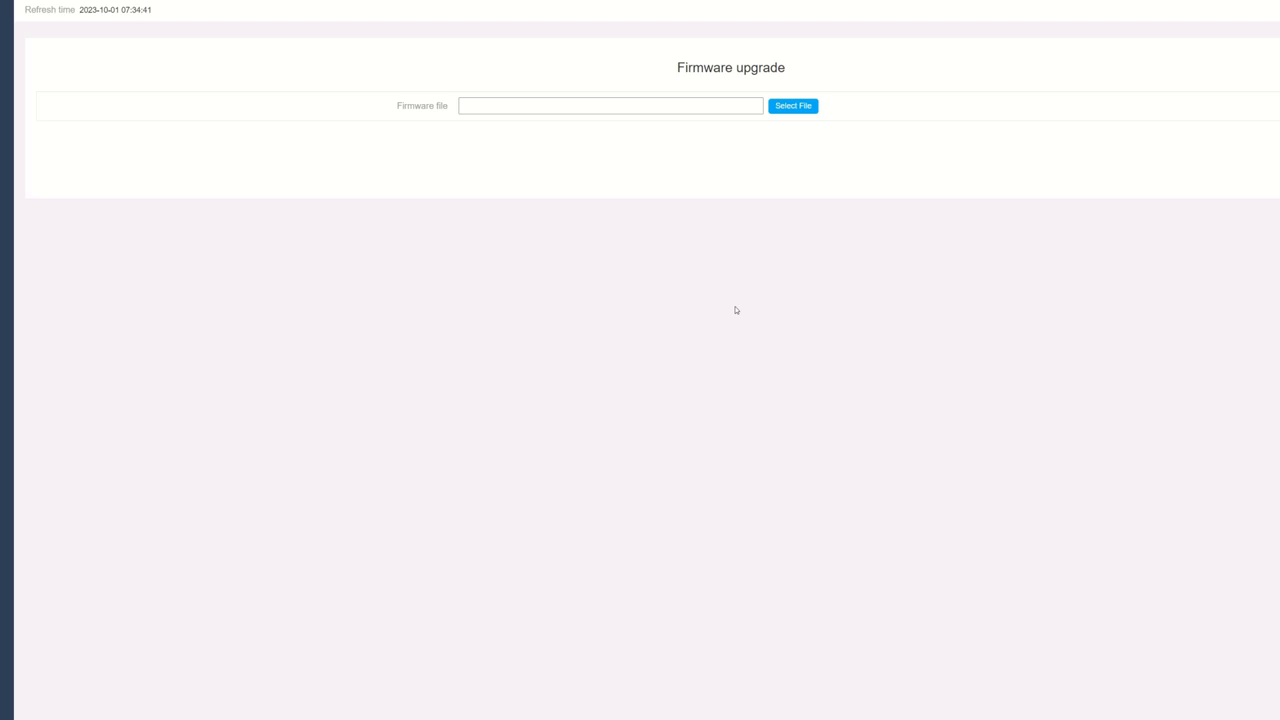
mouse_move(756, 320)
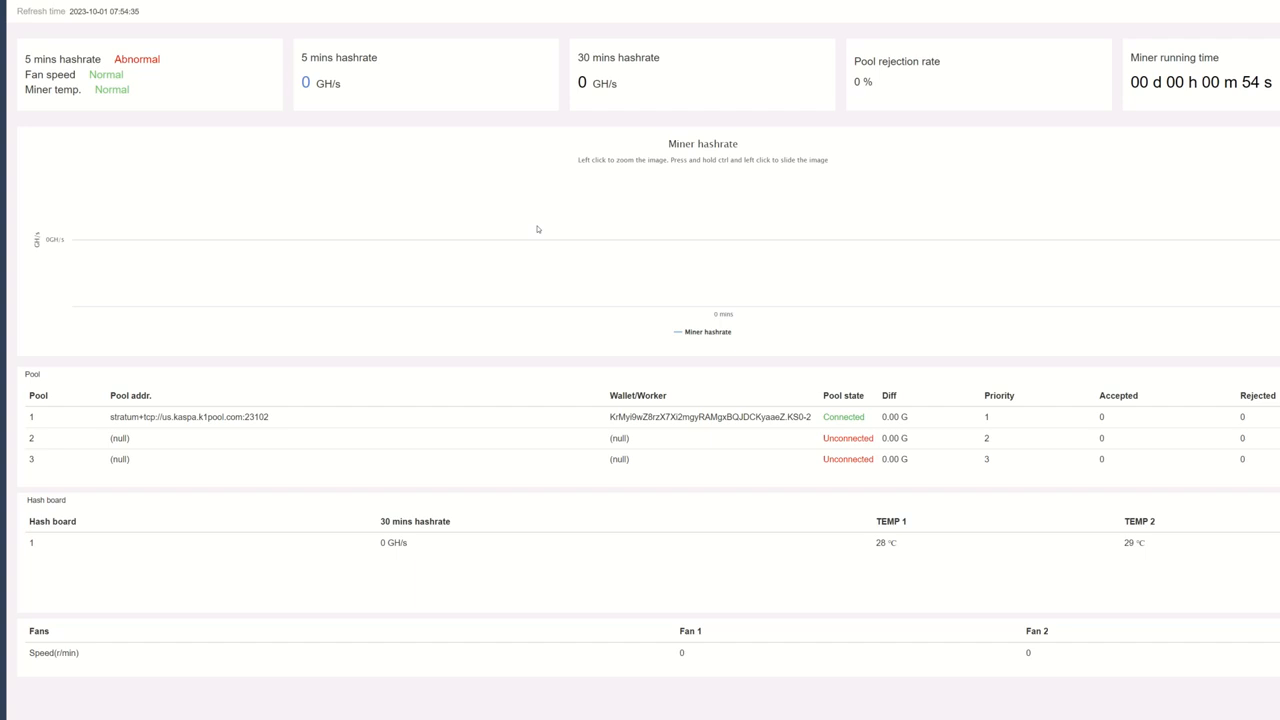
mouse_move(624, 408)
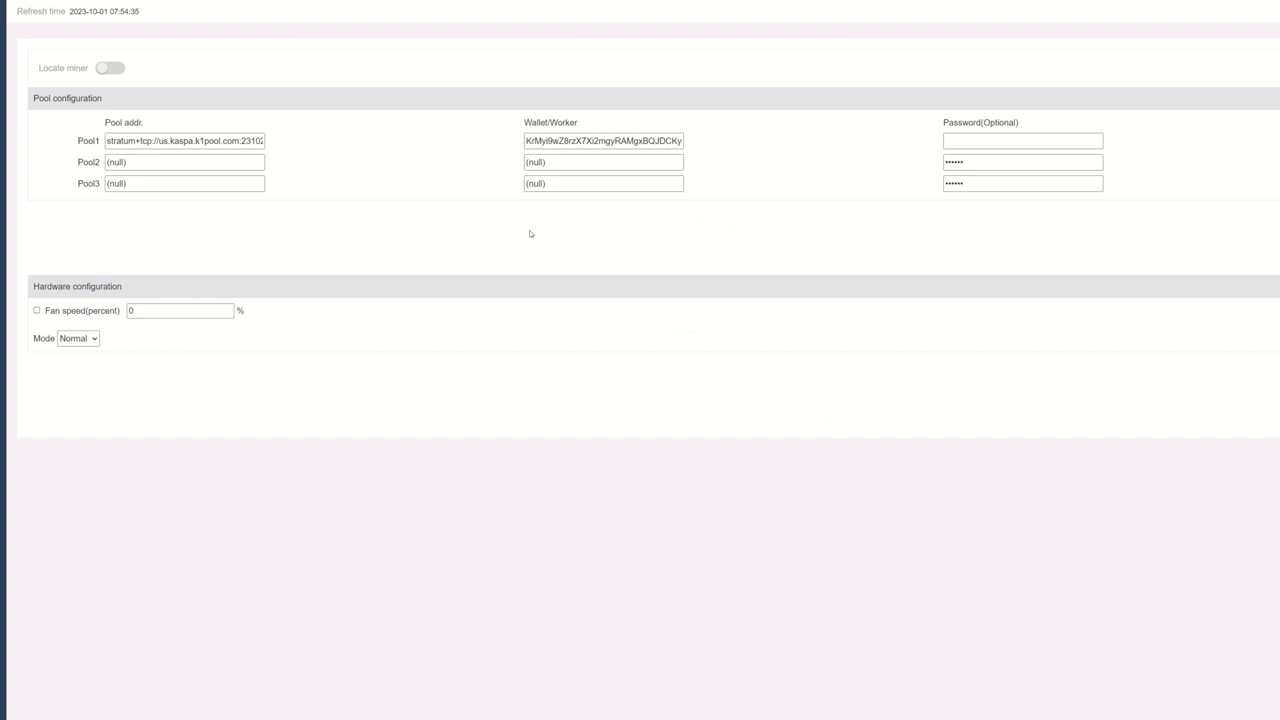
Step: Save a fixed fan speed of 100 percent in the hardware configuration
left_click(36, 310)
type("5")
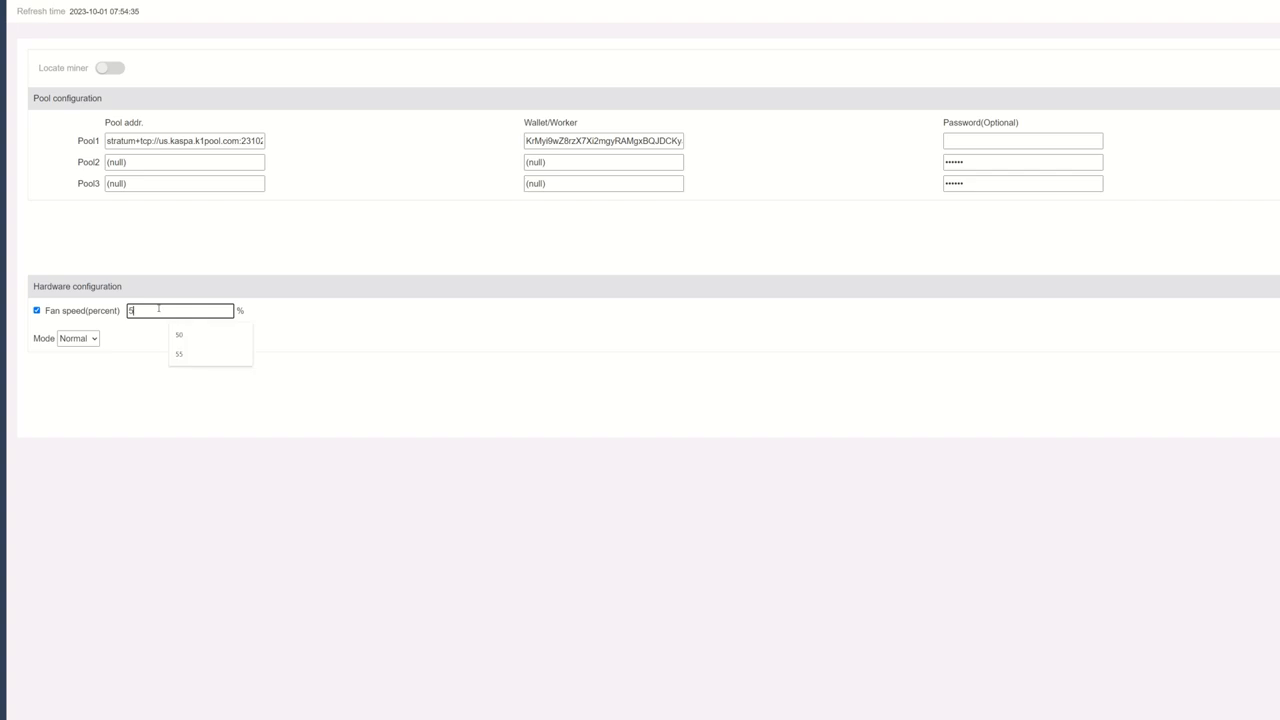
type("1")
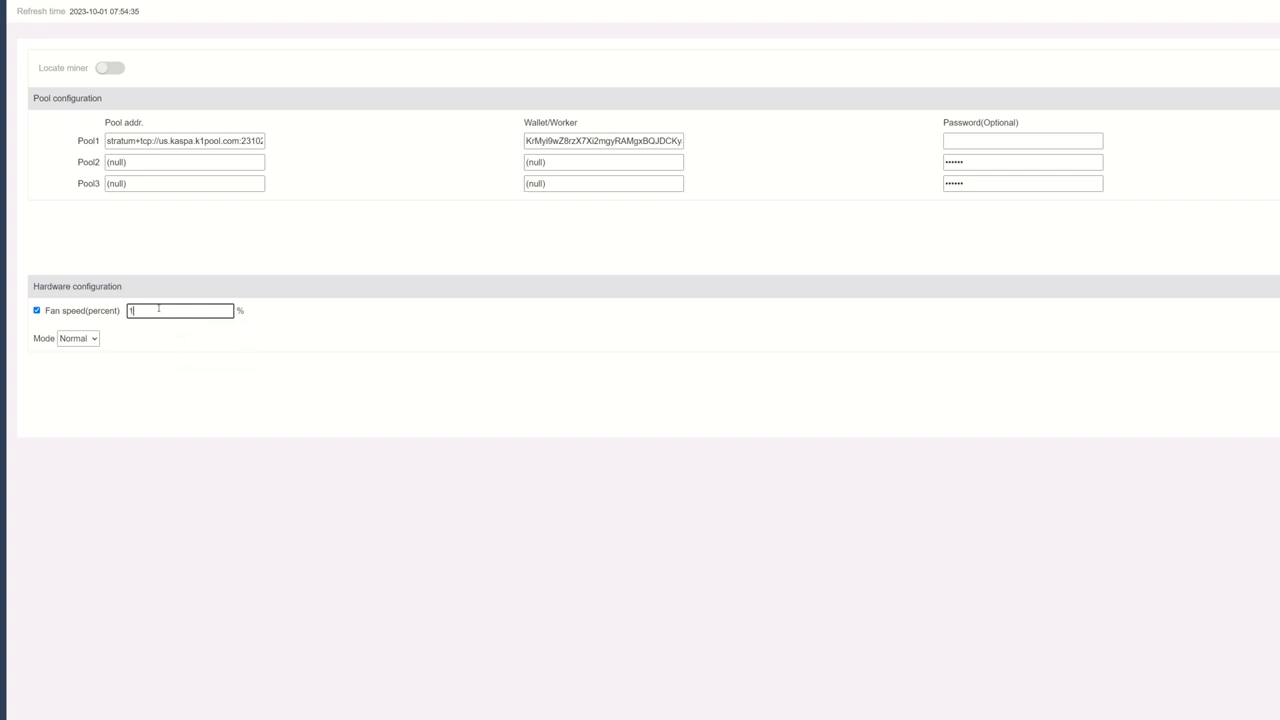
type("00")
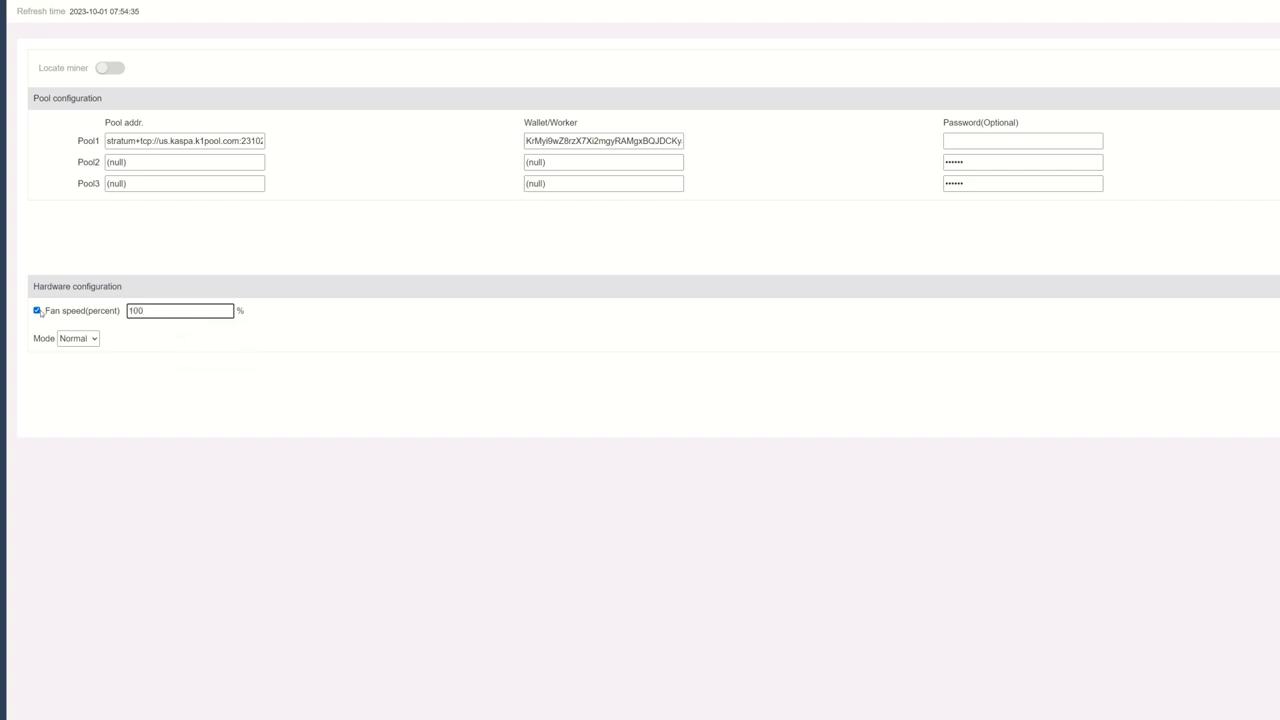
left_click(180, 310)
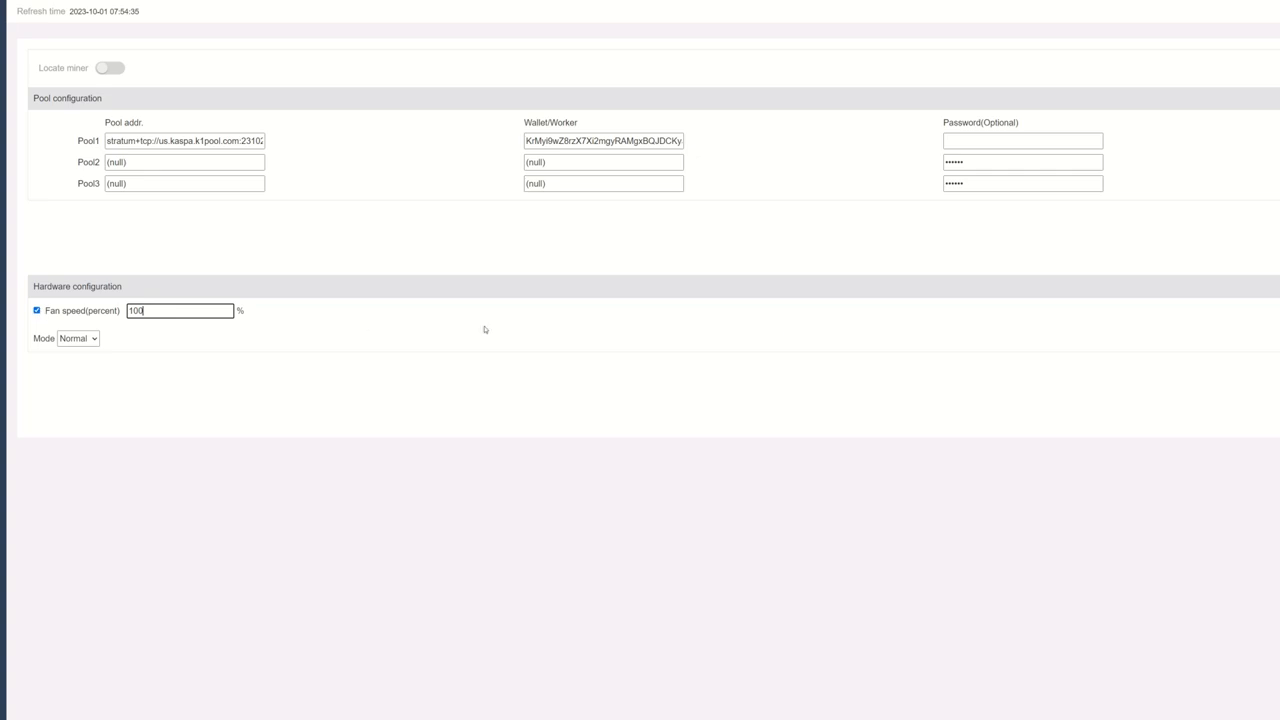
mouse_move(1256, 400)
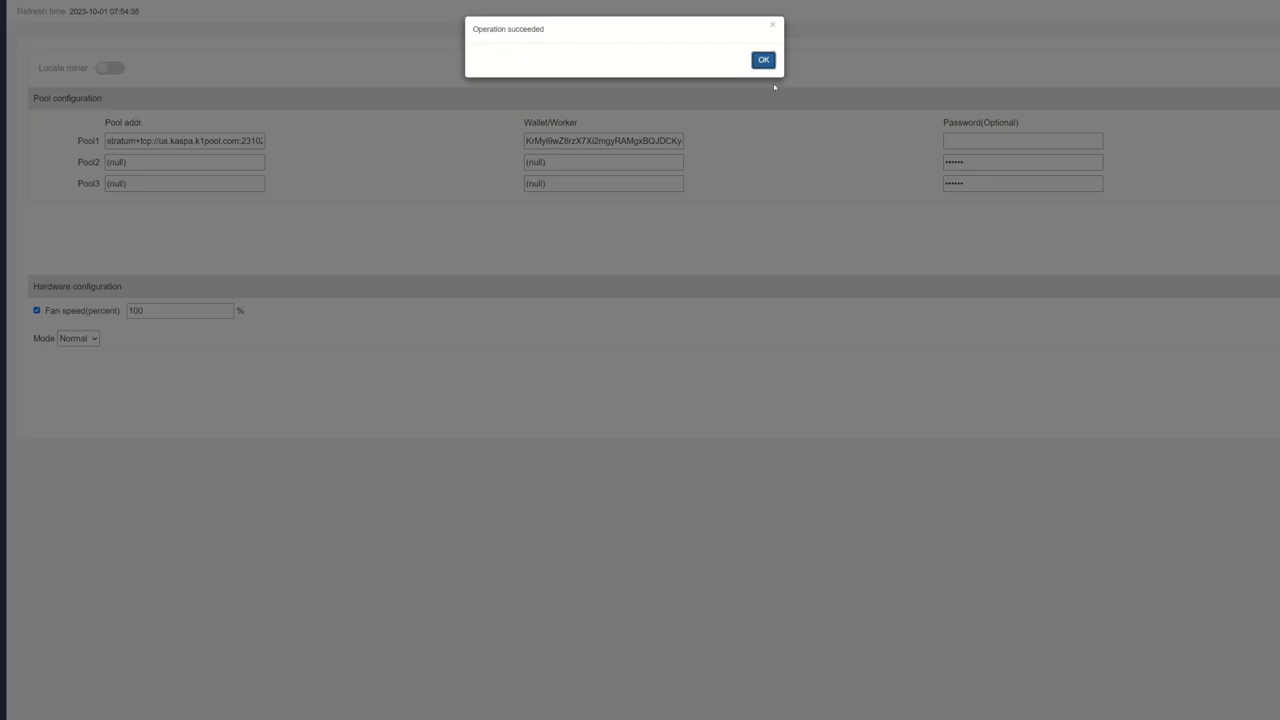
left_click(764, 60)
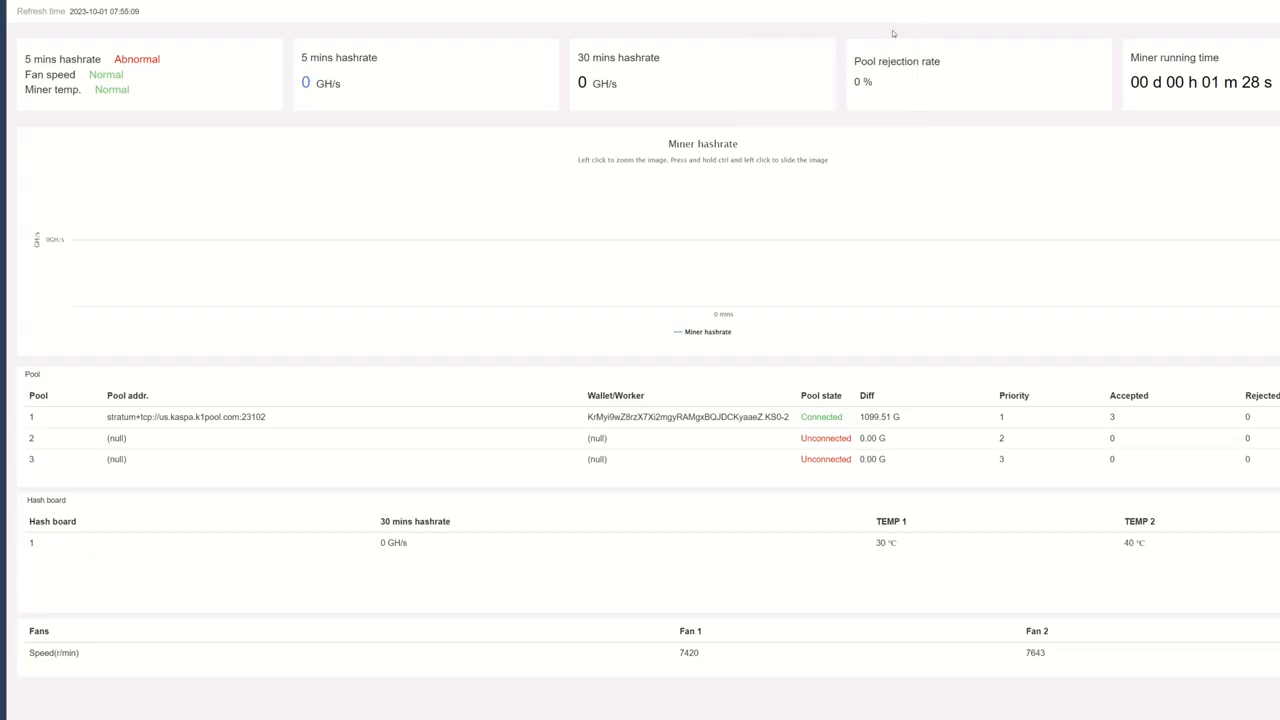
mouse_move(1140, 660)
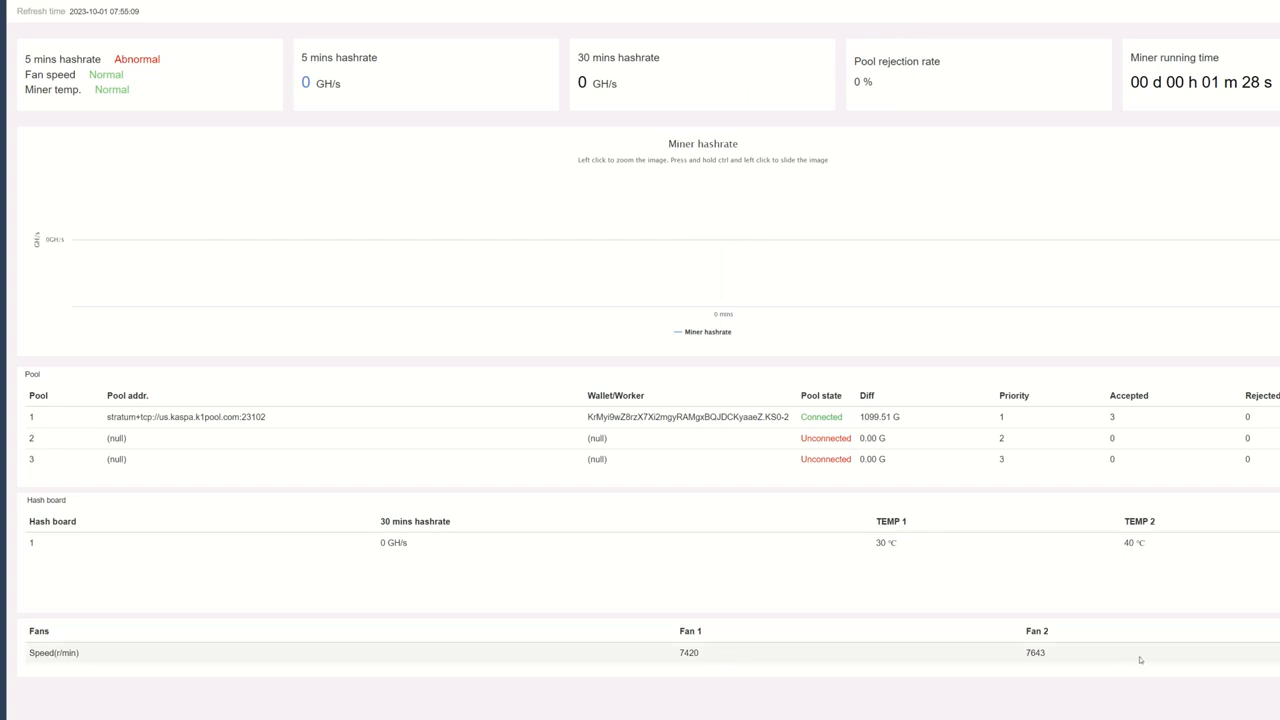
mouse_move(784, 584)
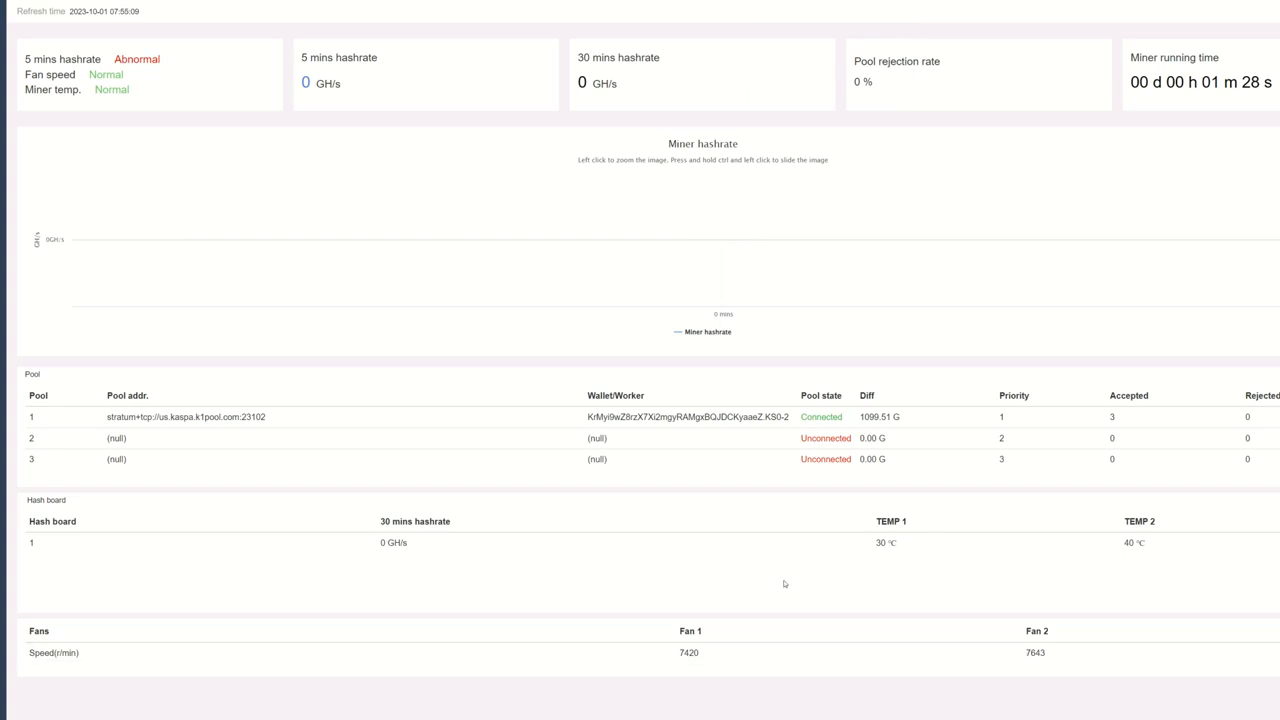
mouse_move(788, 582)
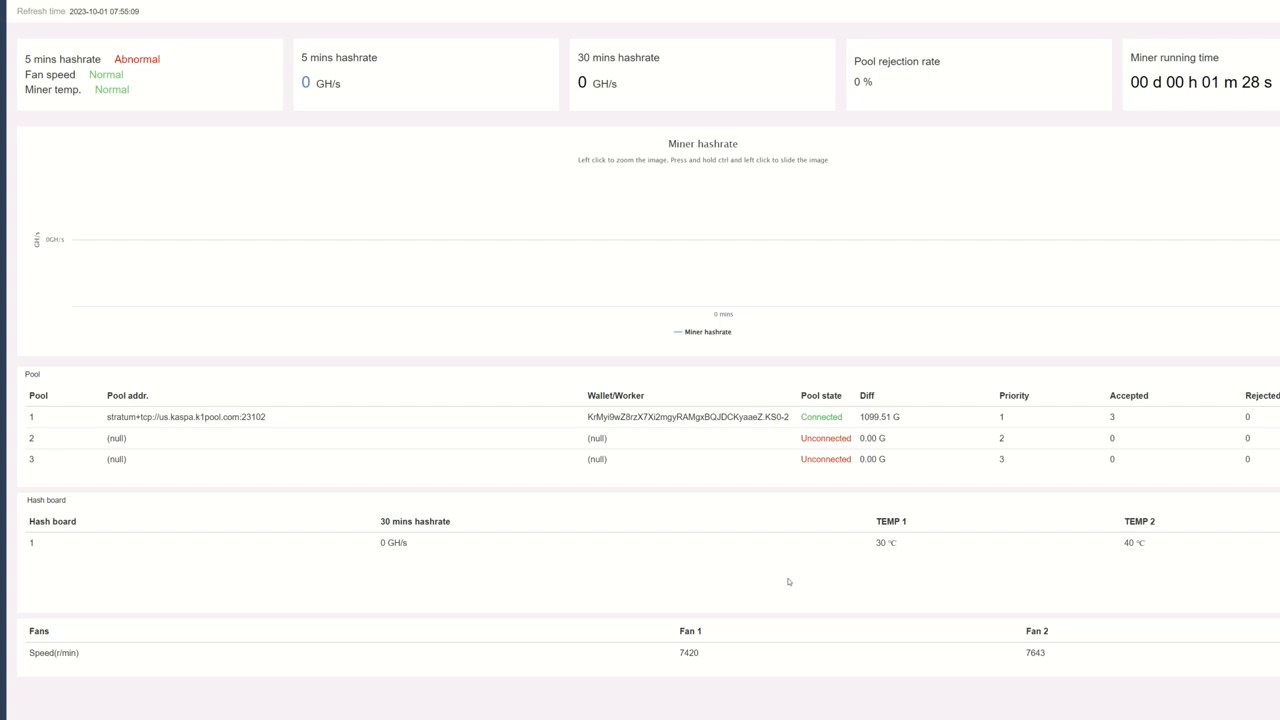
mouse_move(724, 240)
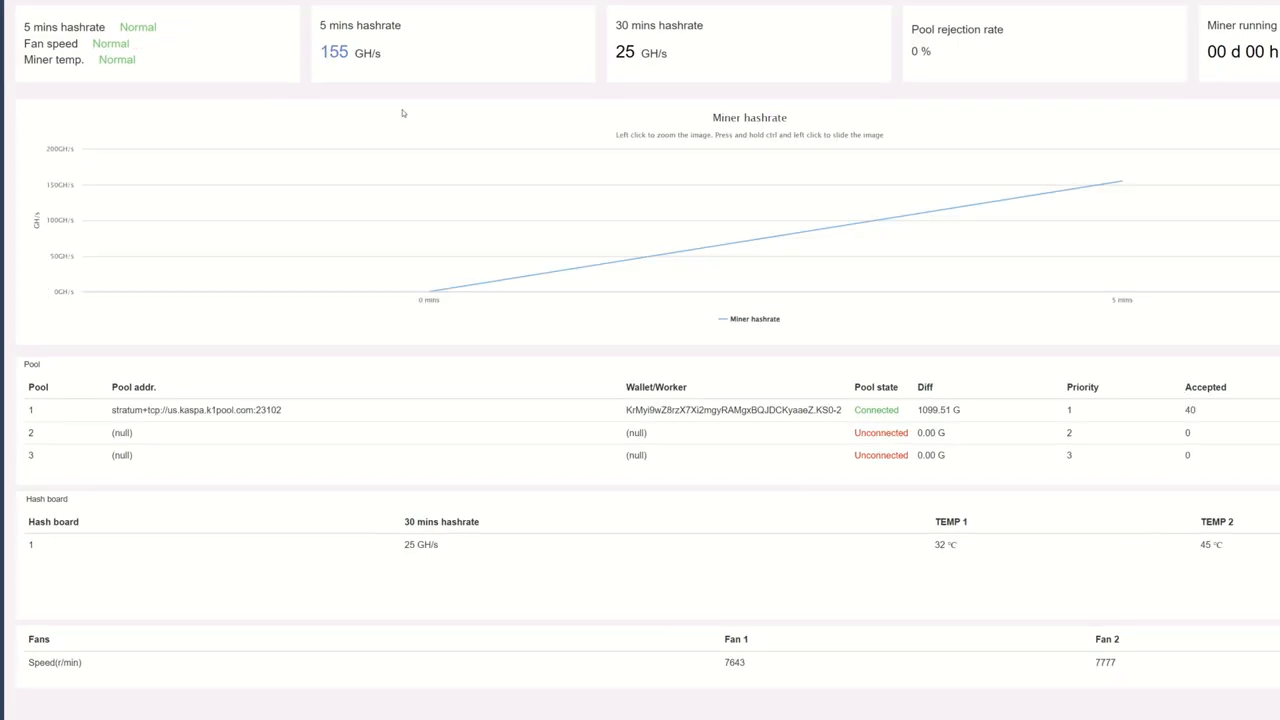
mouse_move(896, 116)
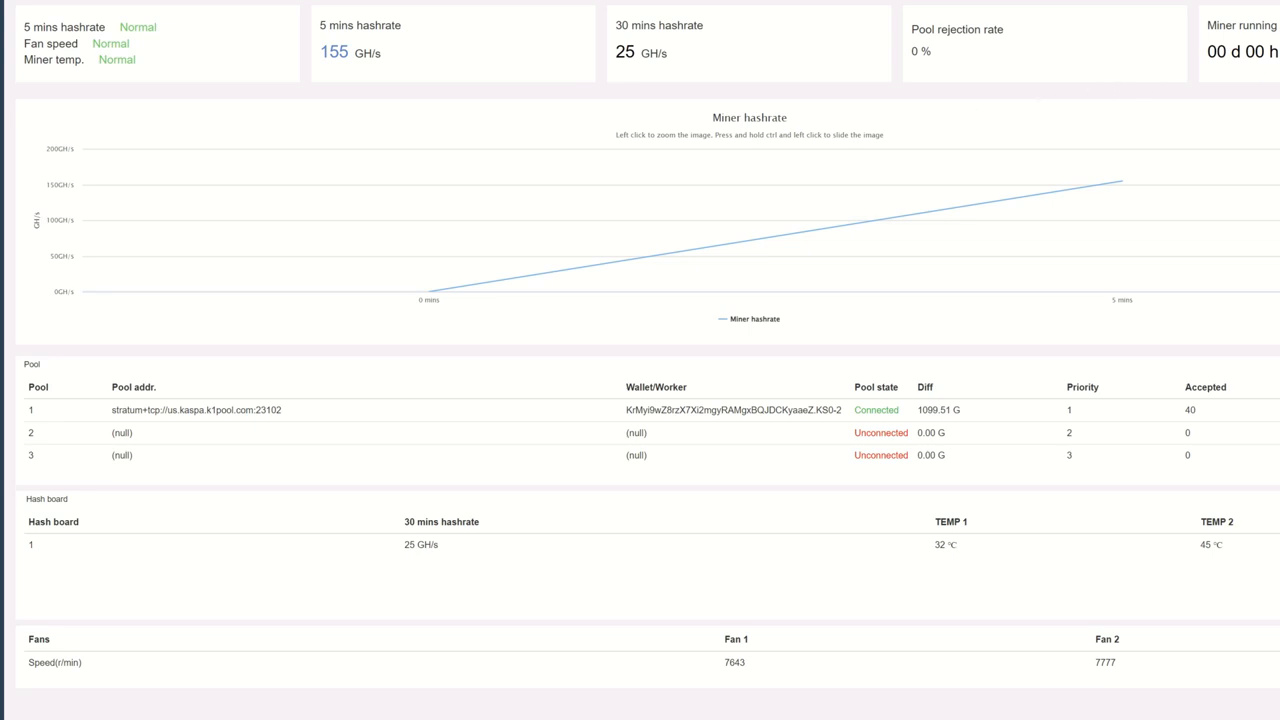
mouse_move(420, 128)
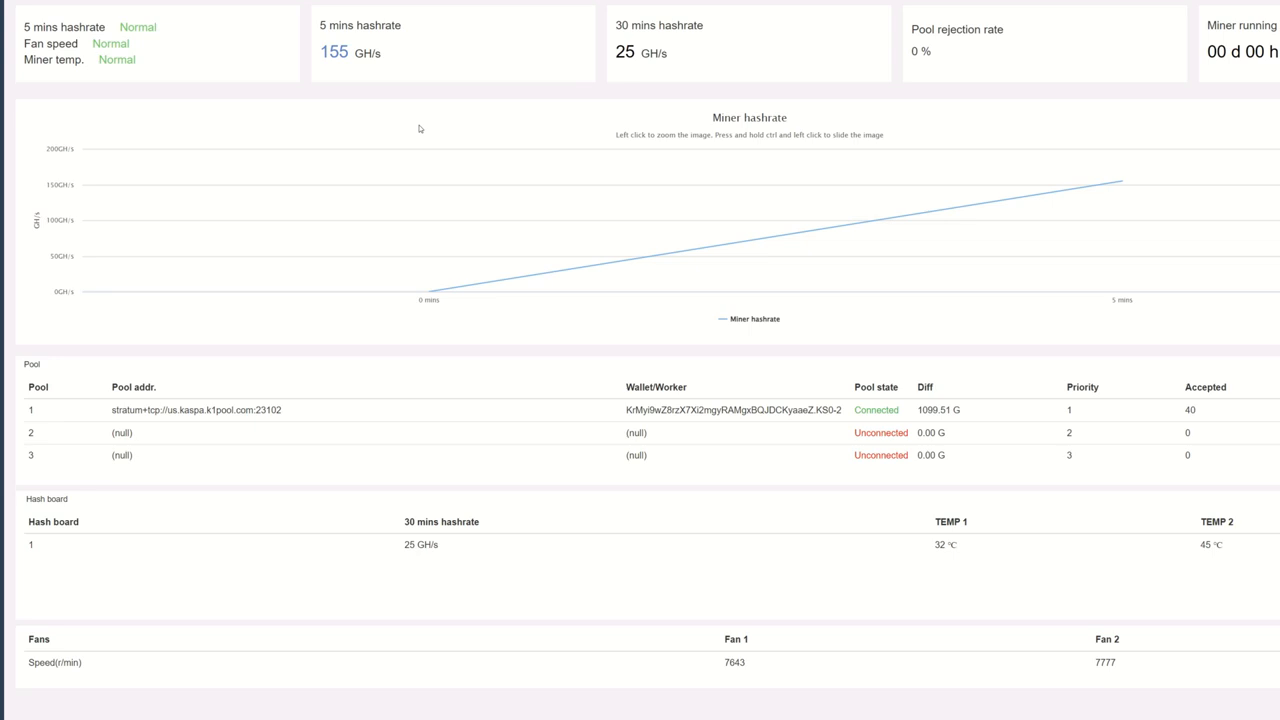
mouse_move(350, 68)
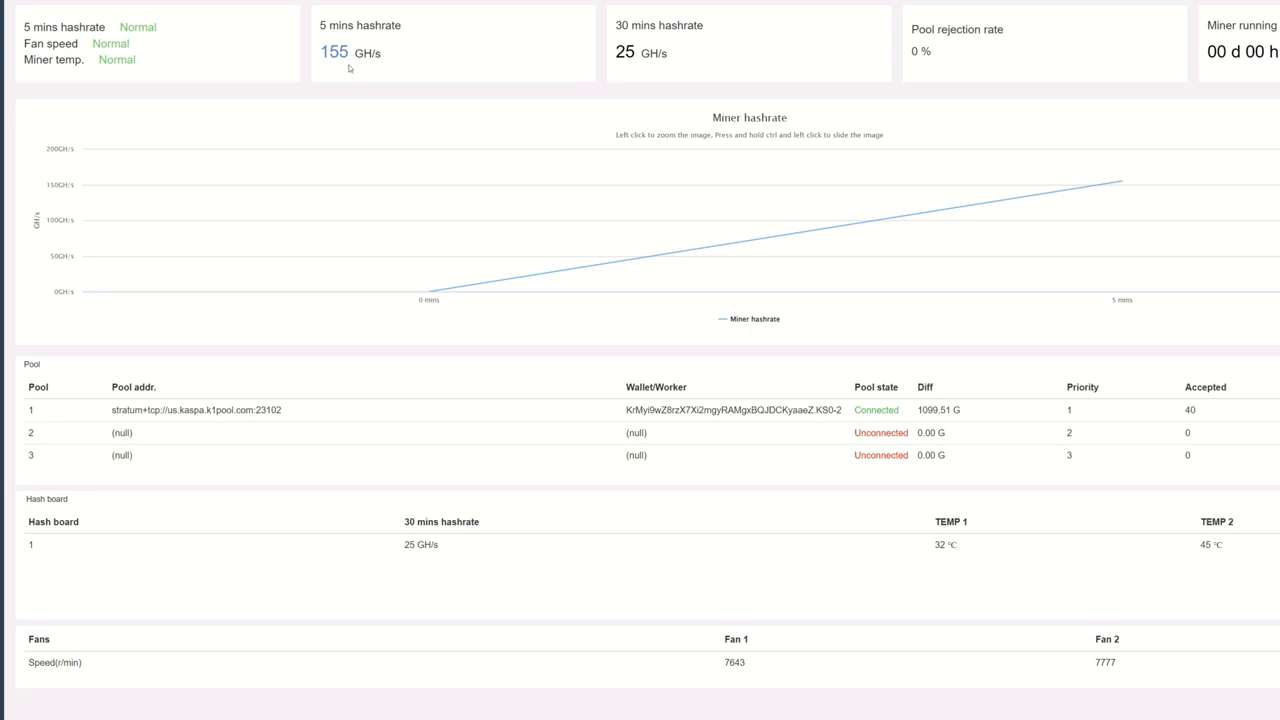
mouse_move(354, 72)
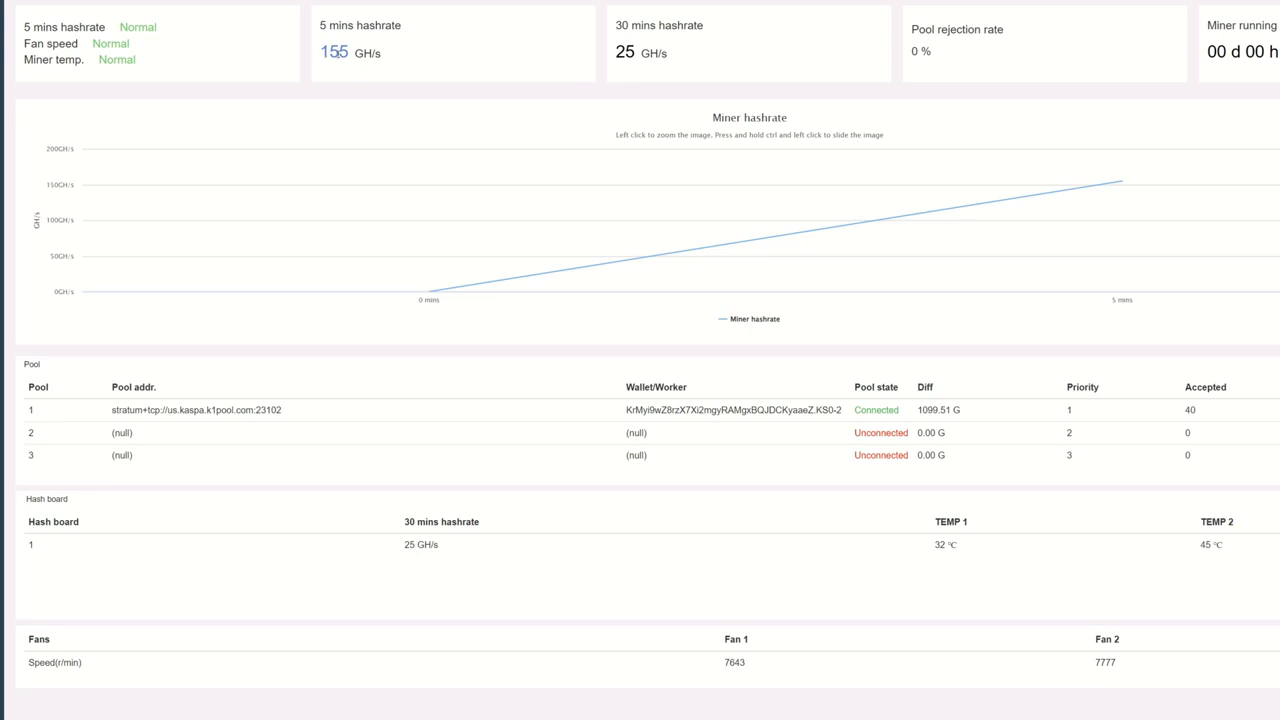
double_click(340, 52)
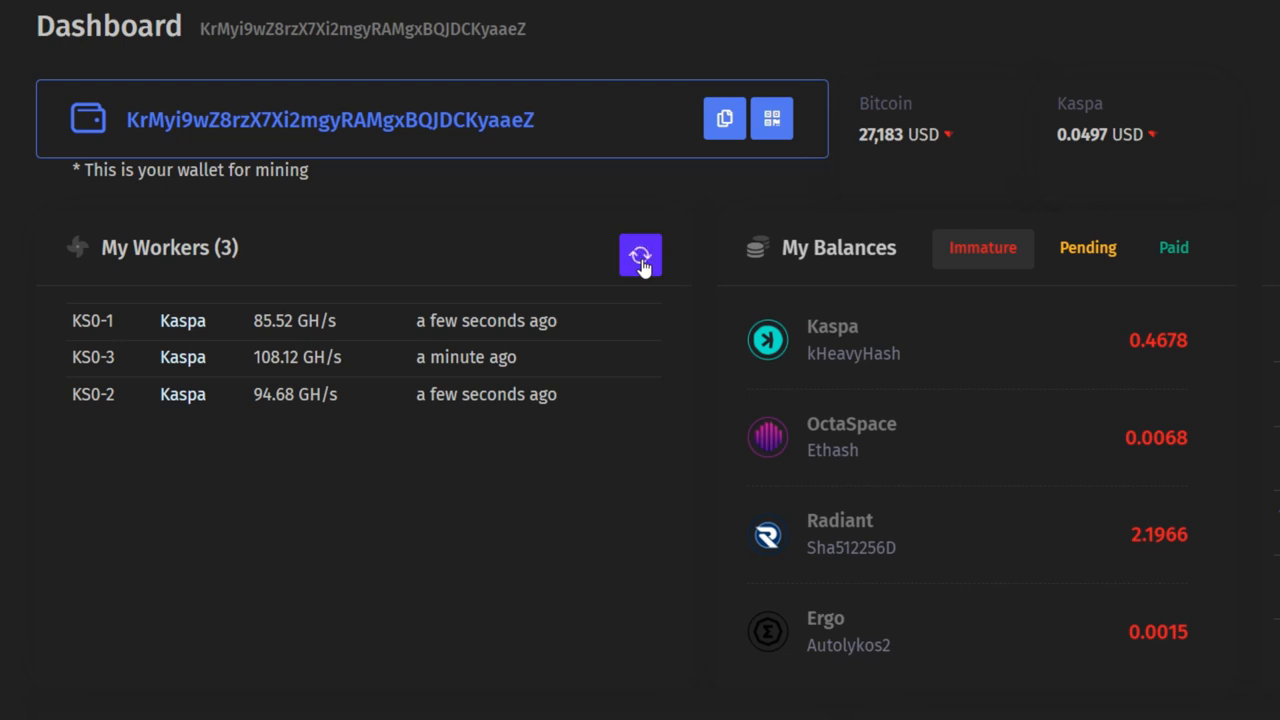
Step: Refresh My Workers so the three KS0 workers show roughly 87, 108 and 101 GH/s
left_click(640, 256)
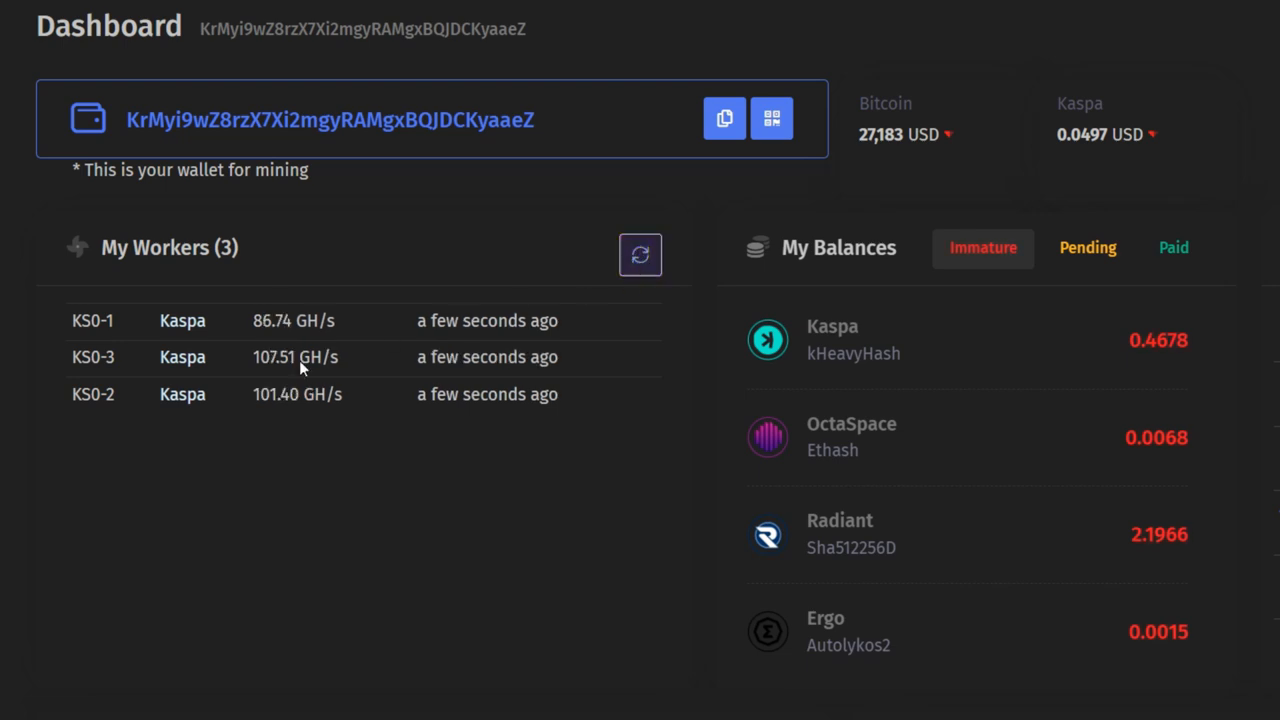
mouse_move(176, 414)
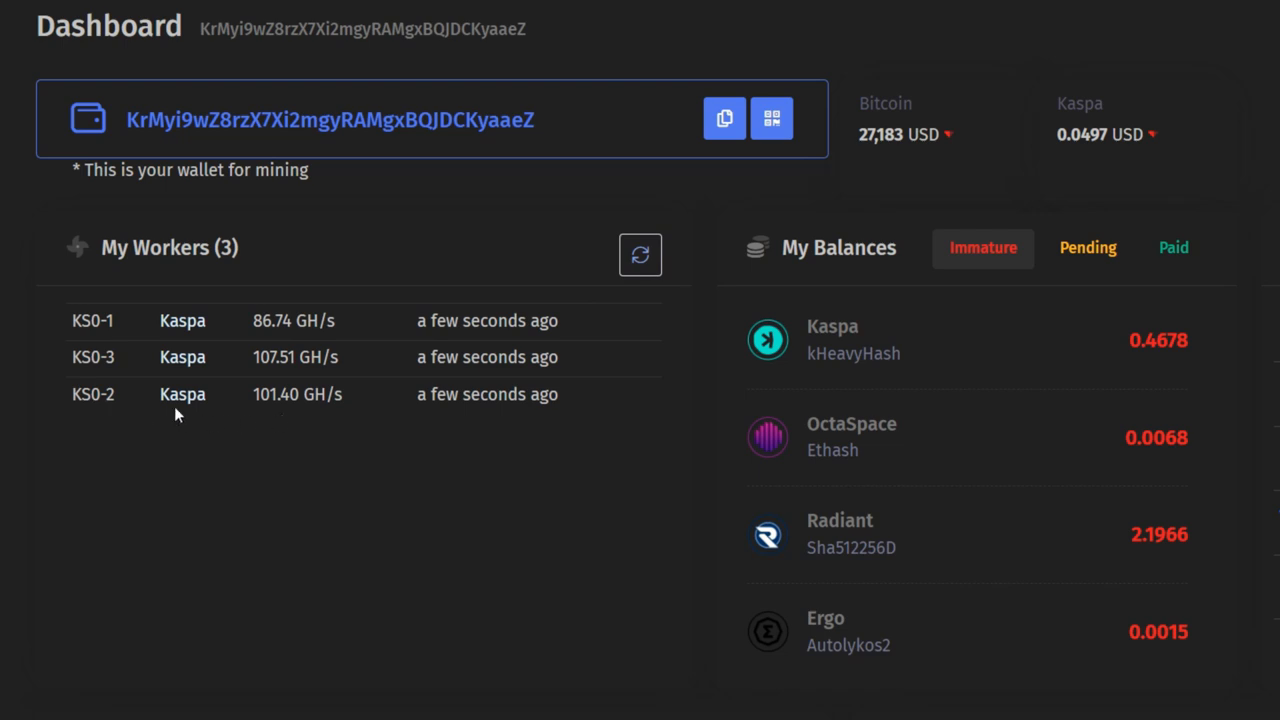
mouse_move(360, 436)
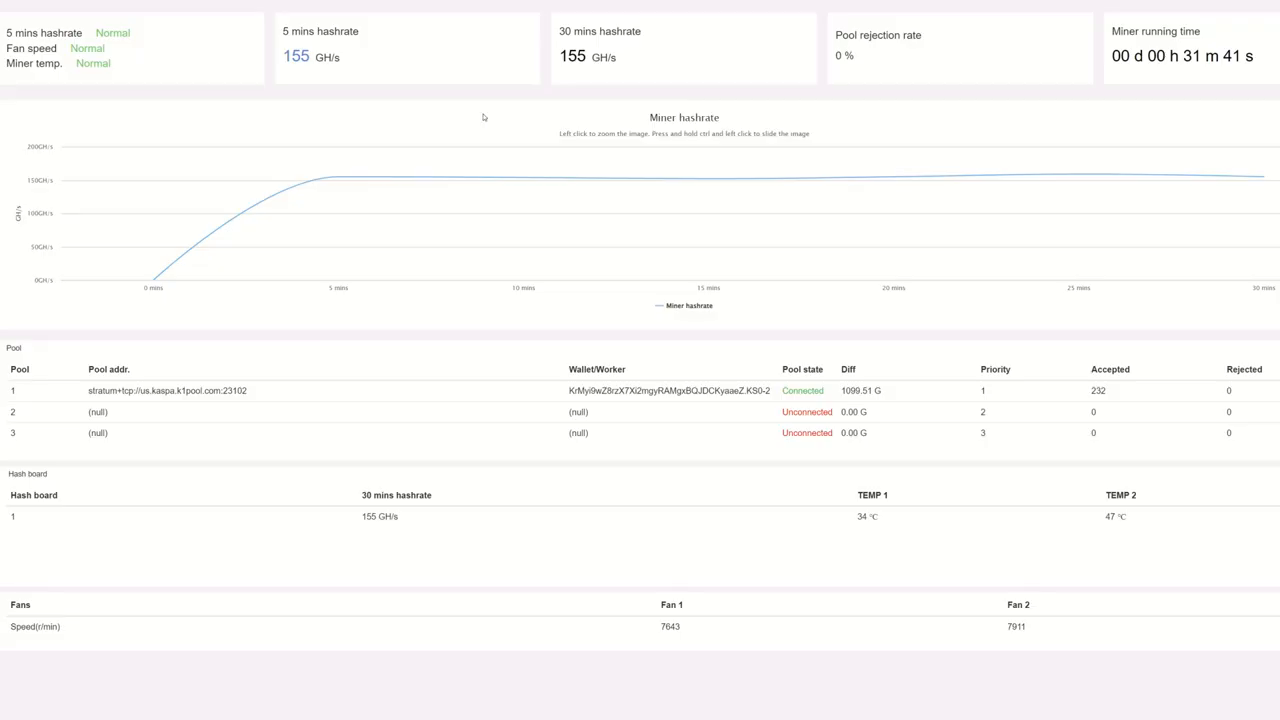
mouse_move(334, 86)
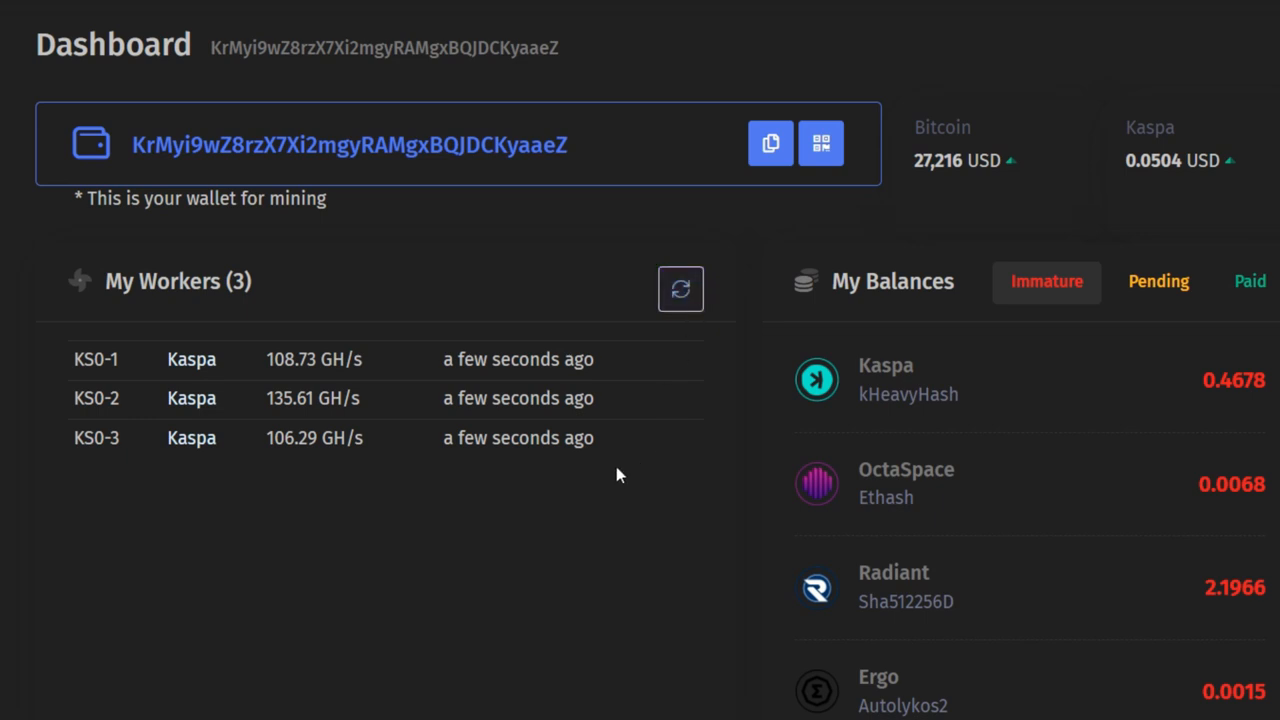
mouse_move(262, 418)
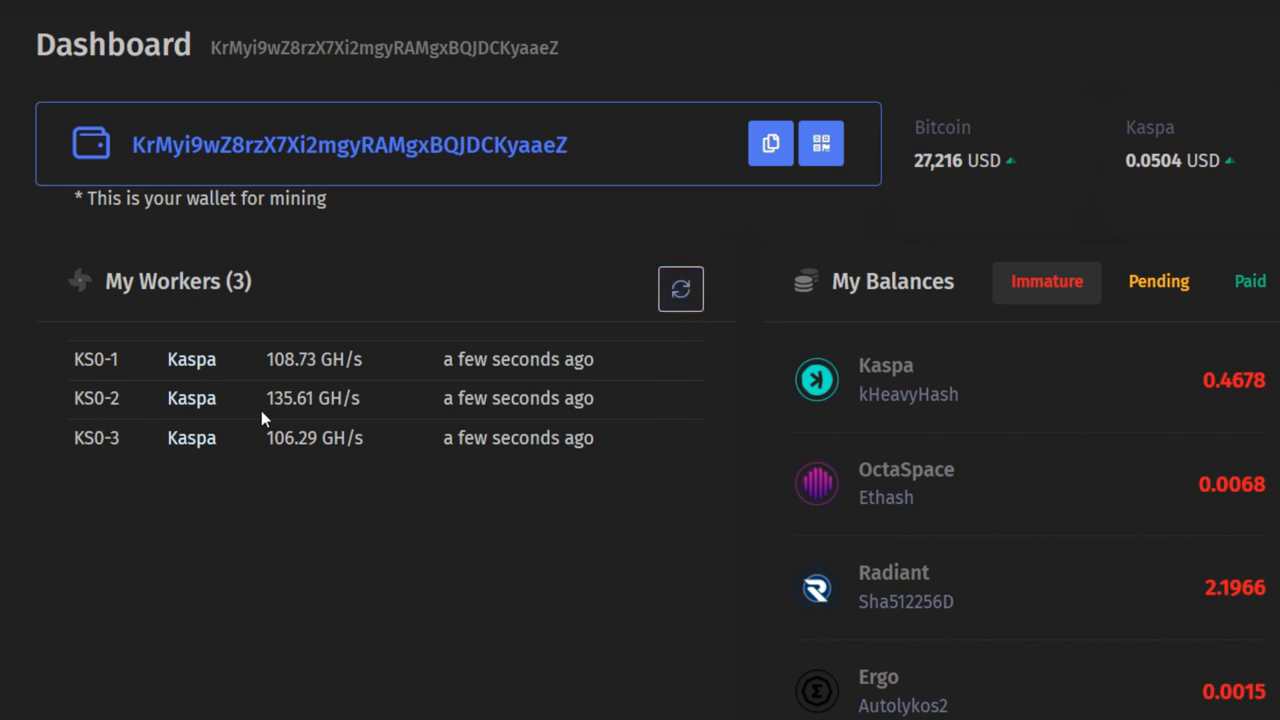